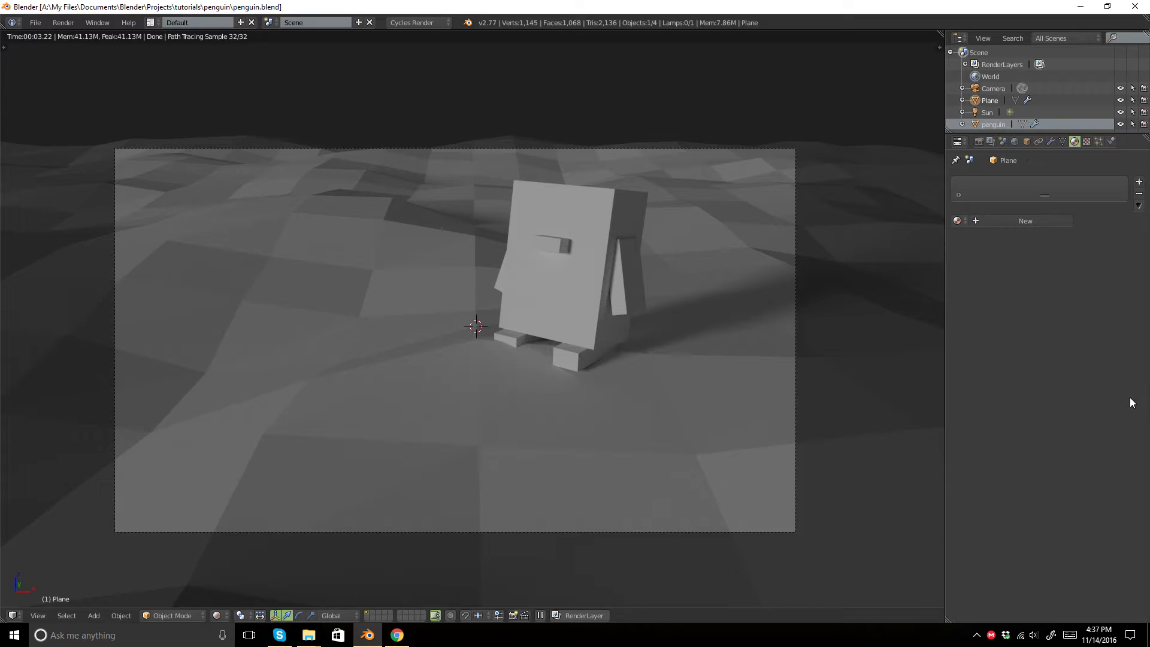
mouse_move(623, 87)
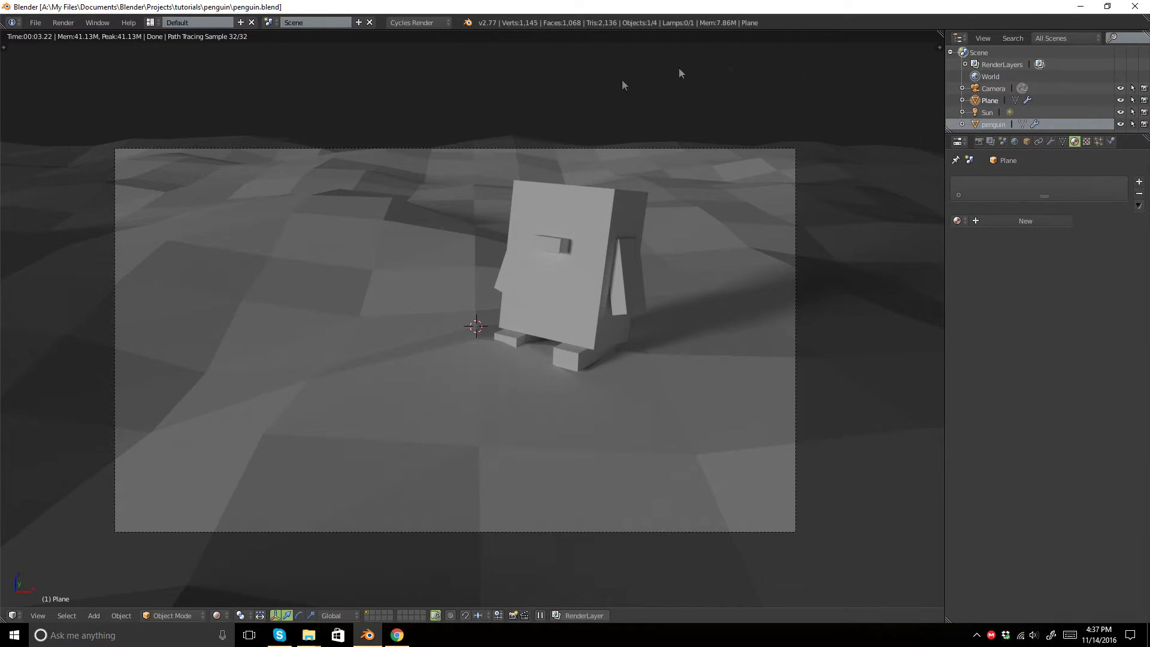
mouse_move(778, 152)
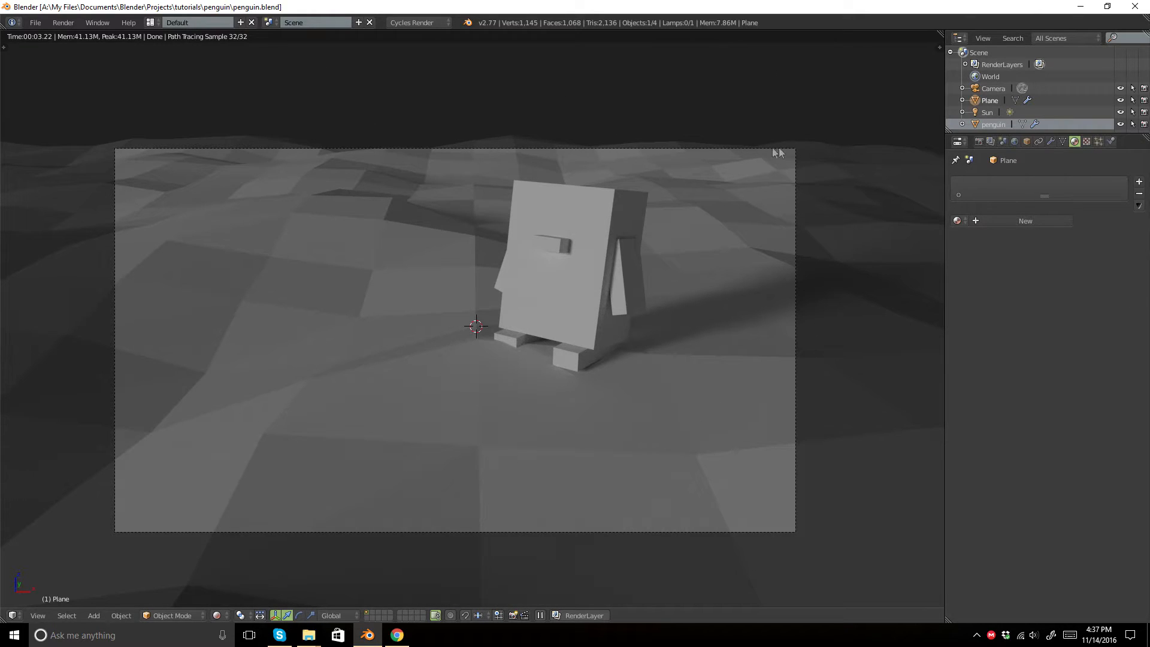
mouse_move(411, 303)
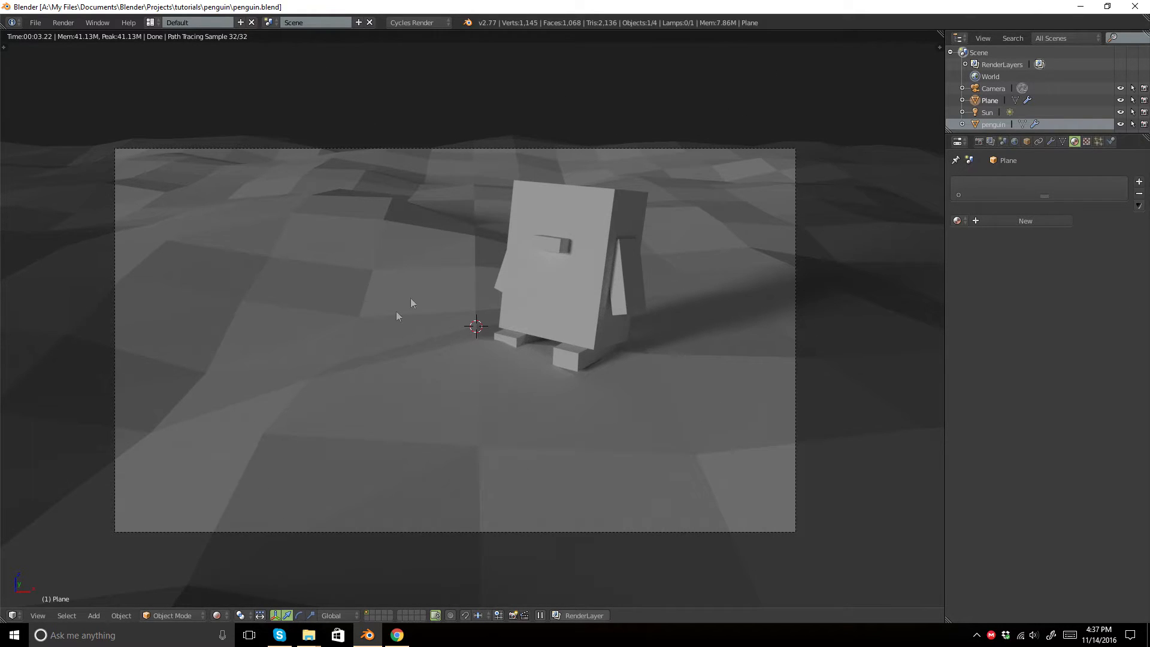
mouse_move(459, 343)
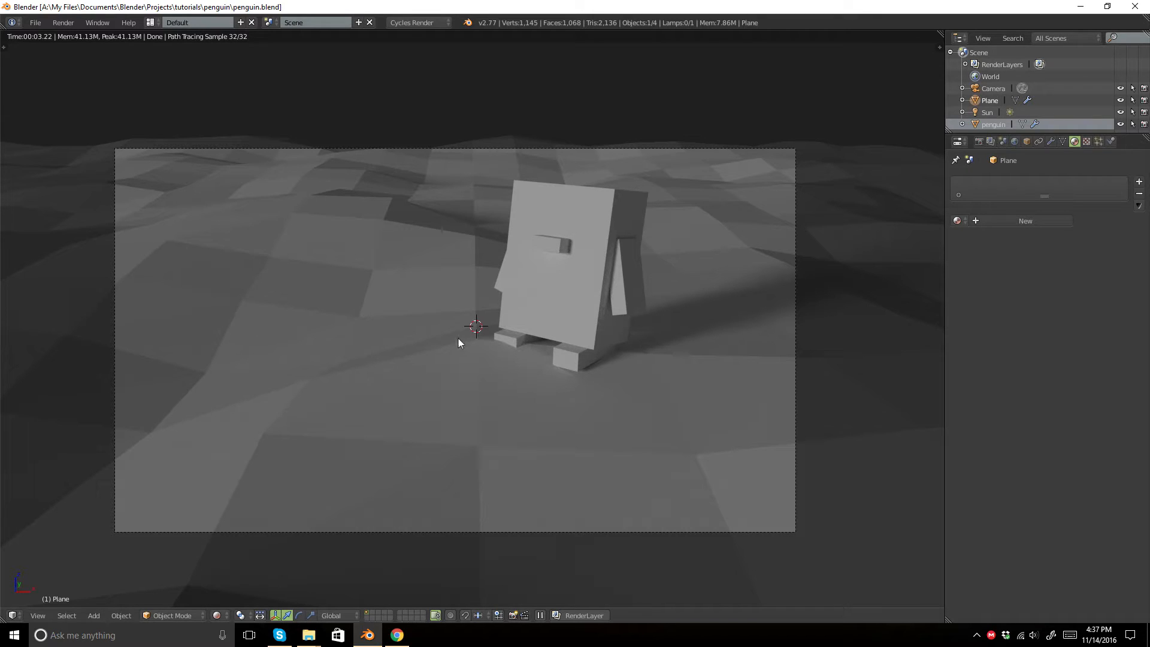
mouse_move(179, 316)
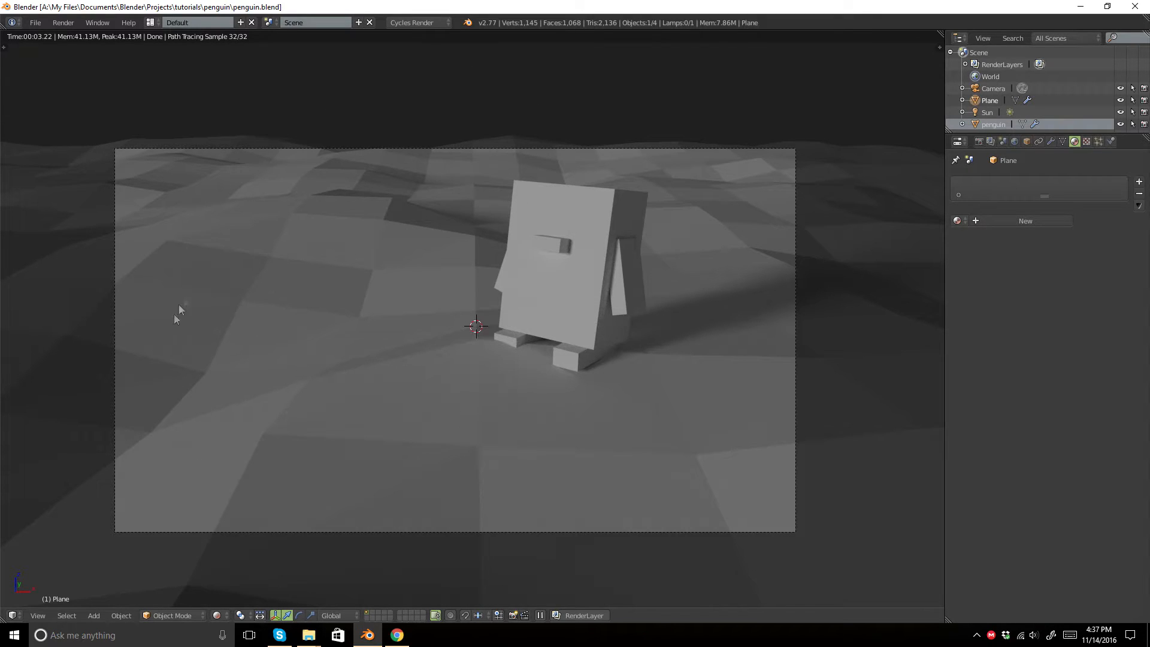
mouse_move(859, 243)
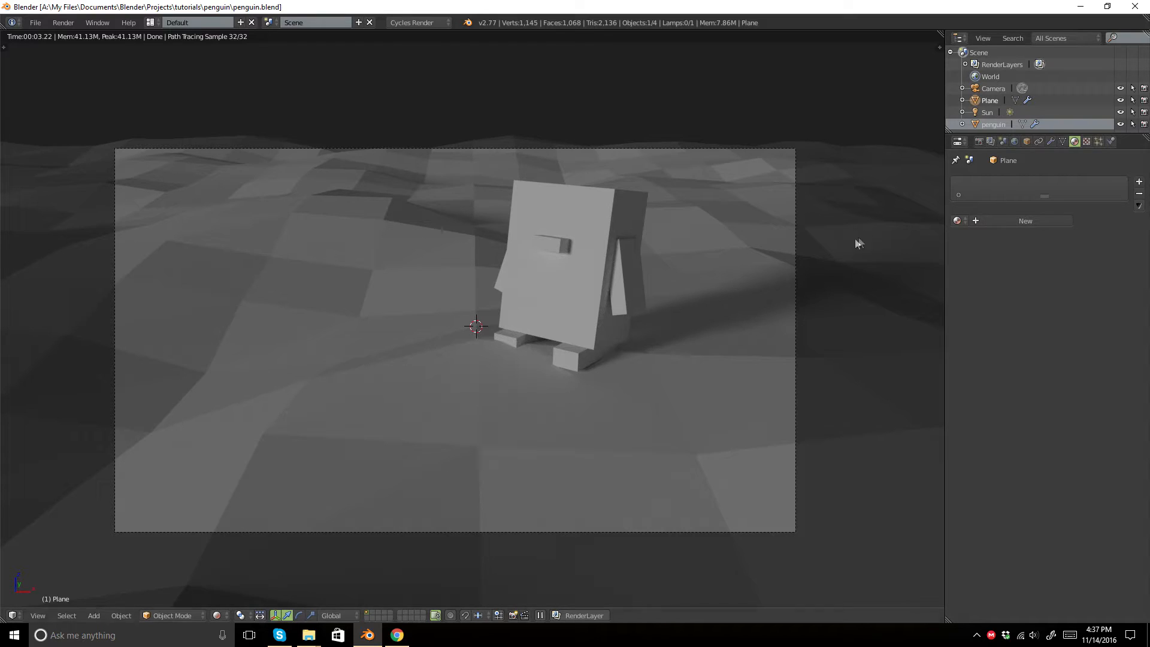
mouse_move(400, 370)
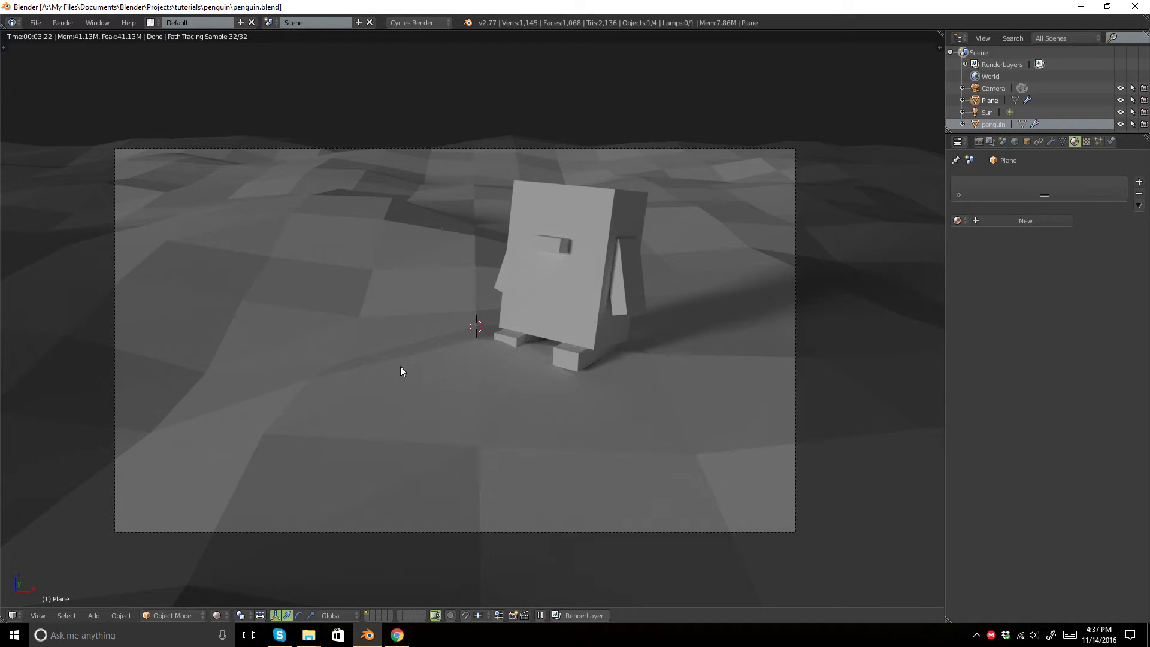
mouse_move(1031, 234)
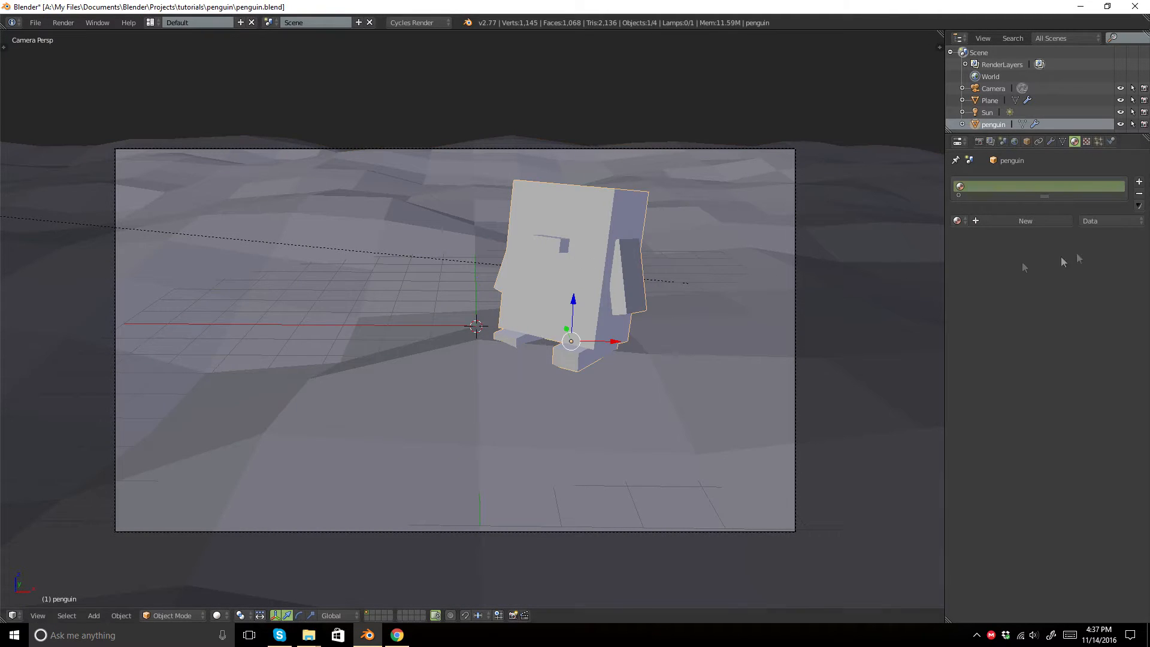
- Create a new material for the penguin and name it 'penguin'
click(1025, 221)
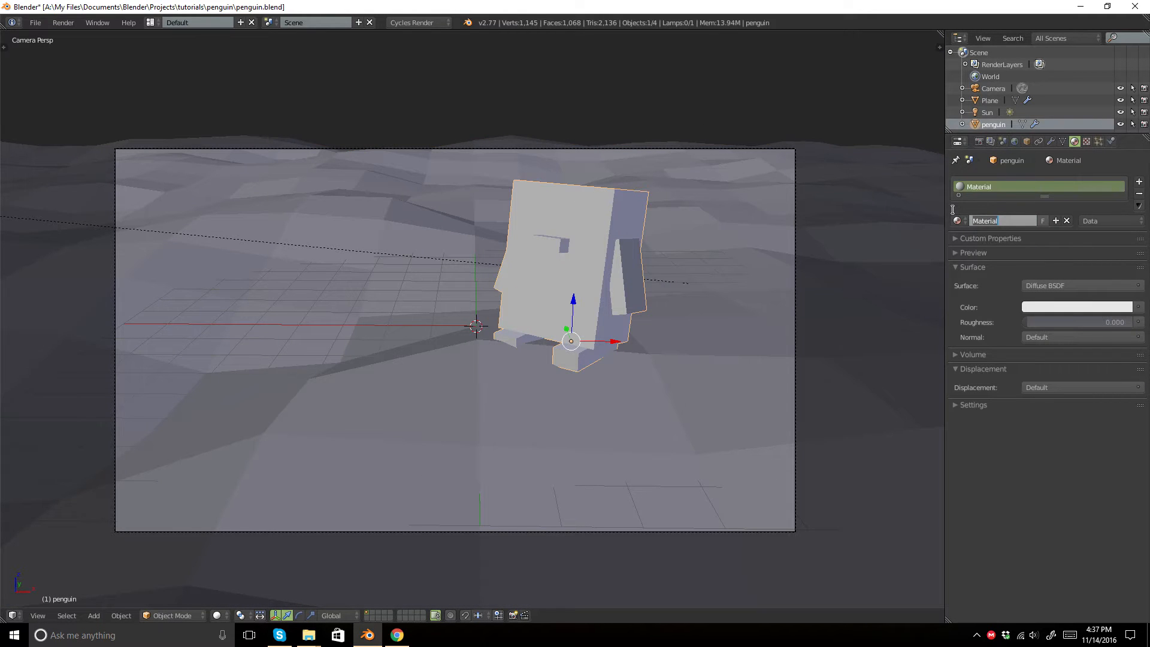
text(penguin)
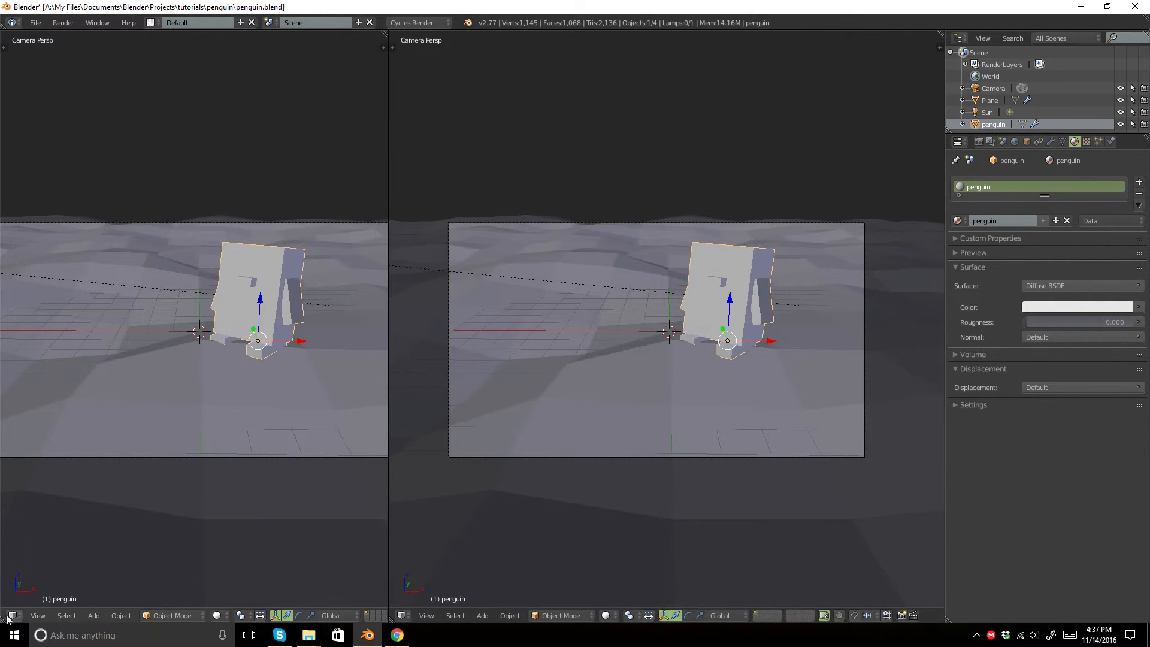
- Turn the left view into the node editor and add an Image Texture node for the diffuse colour
click(12, 616)
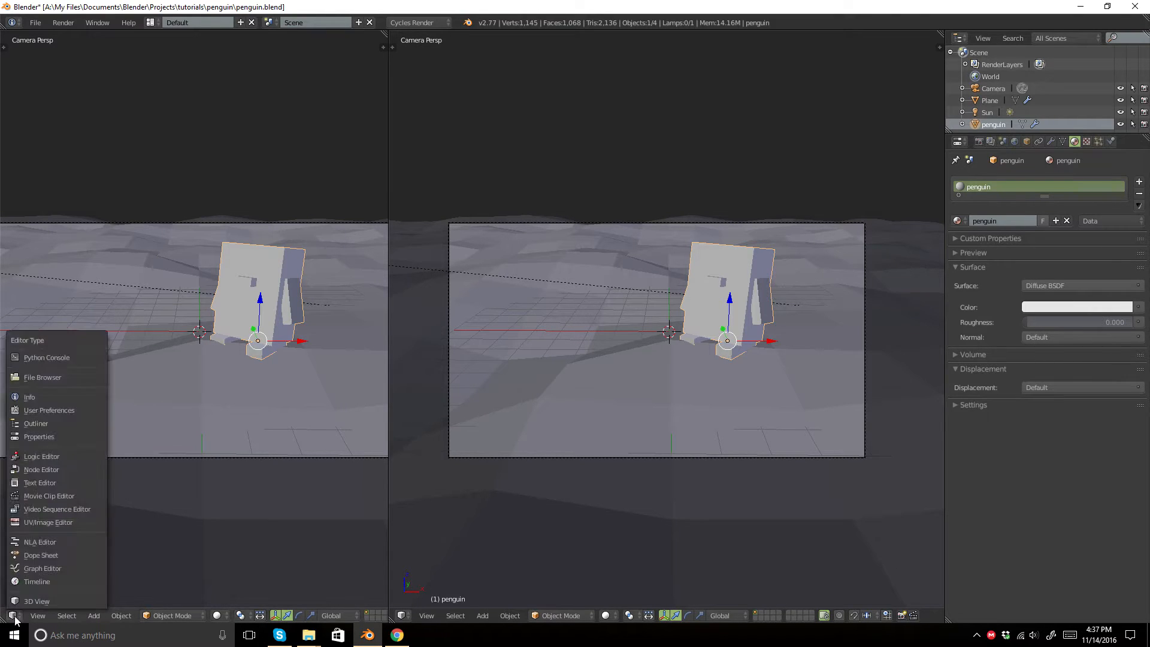
click(41, 468)
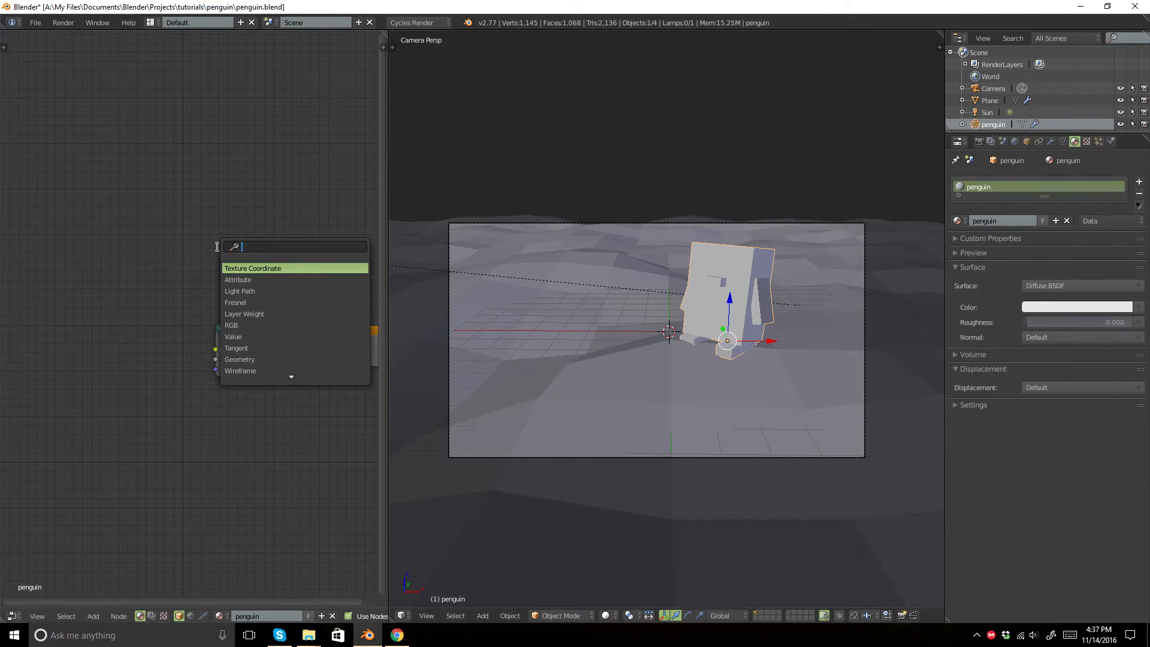
click(251, 267)
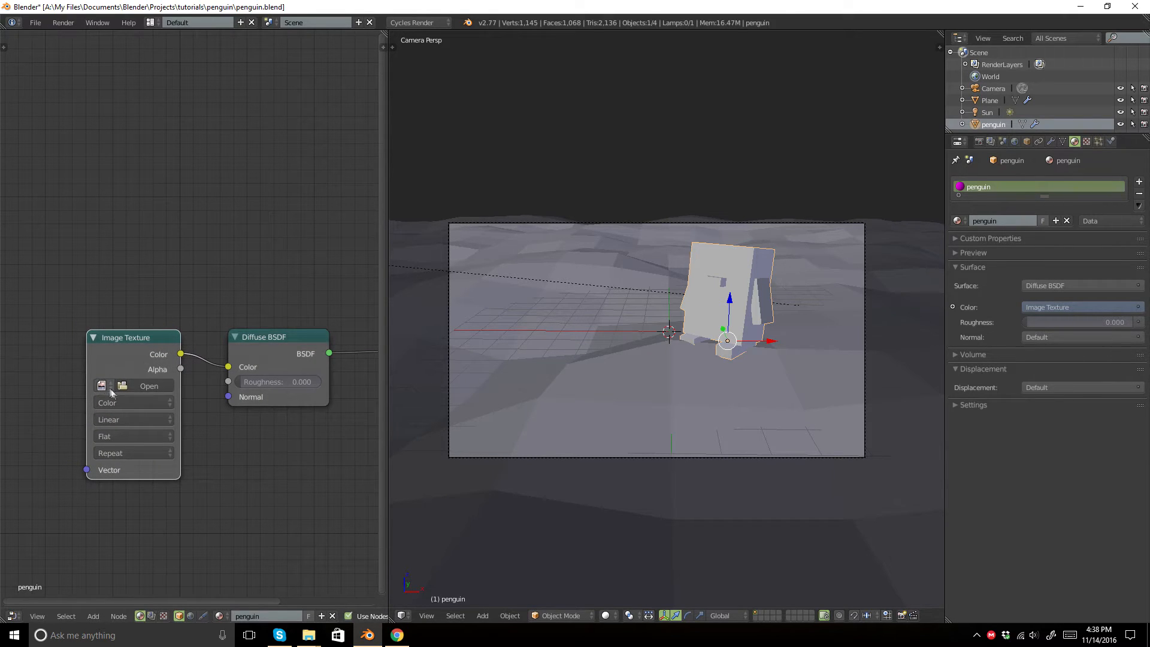
- Set the image texture's interpolation to Closest for crisp pixels
click(133, 403)
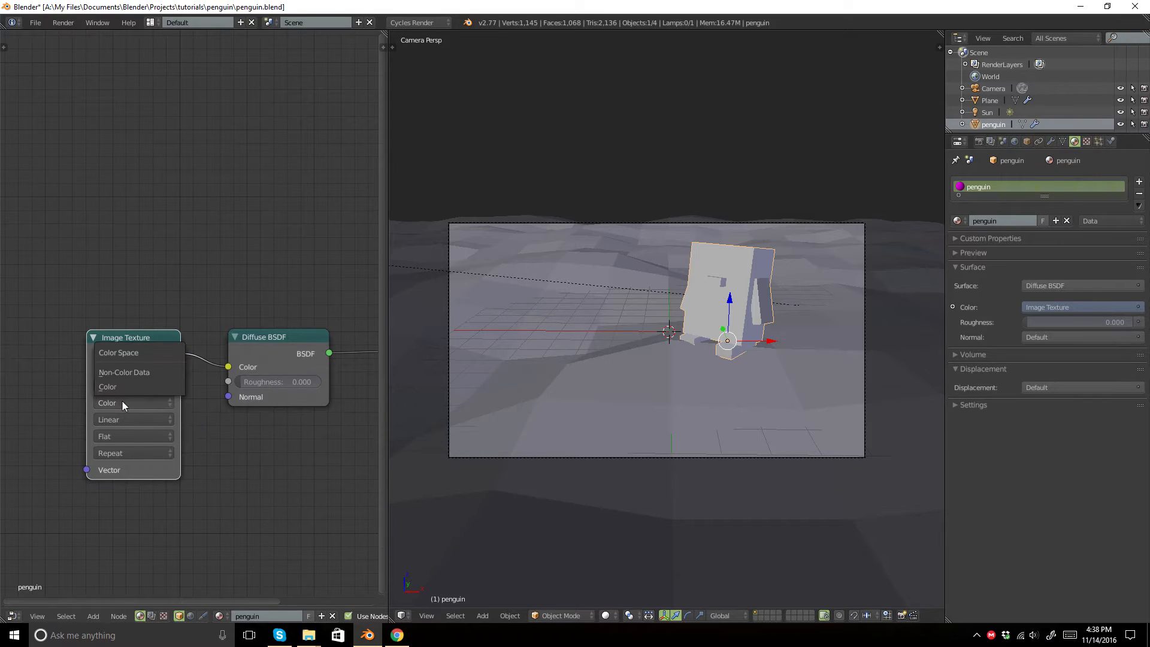
click(134, 419)
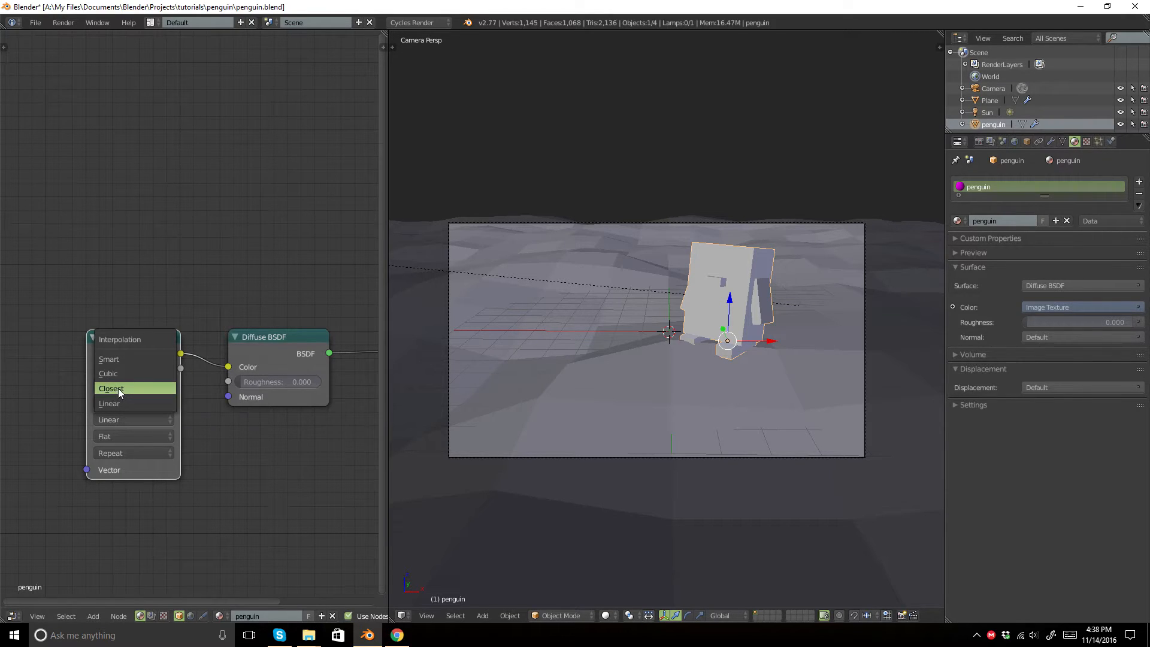
click(110, 389)
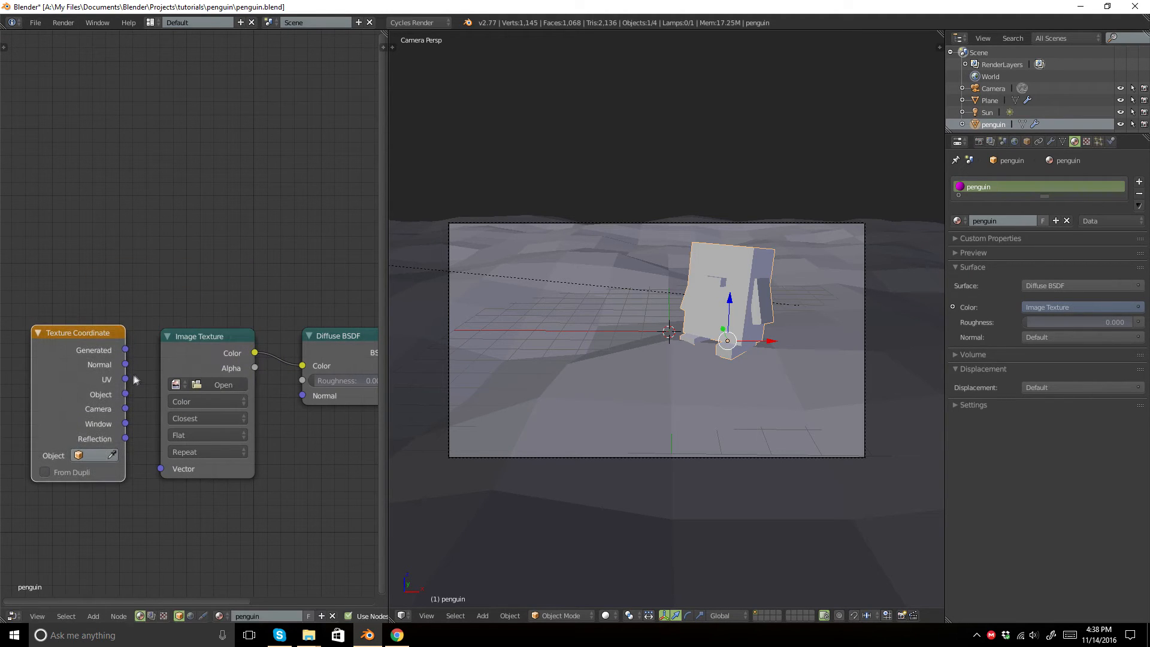
mouse_move(125, 387)
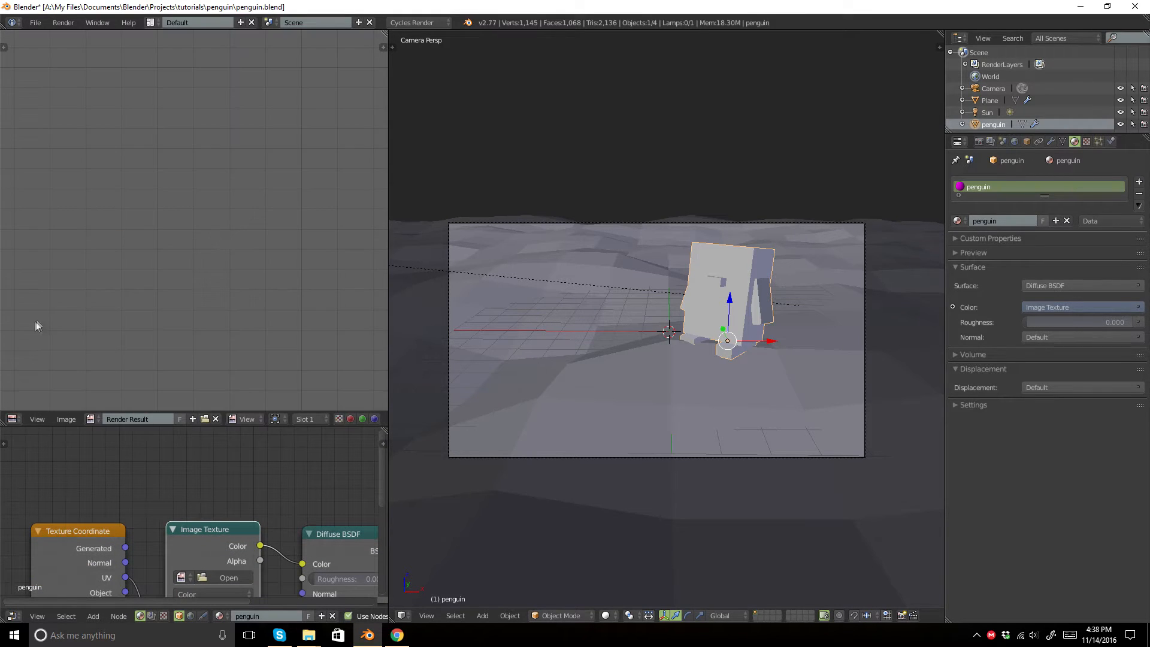
- Create a new 64 by 64 image named penguin_texture in the image editor
click(64, 420)
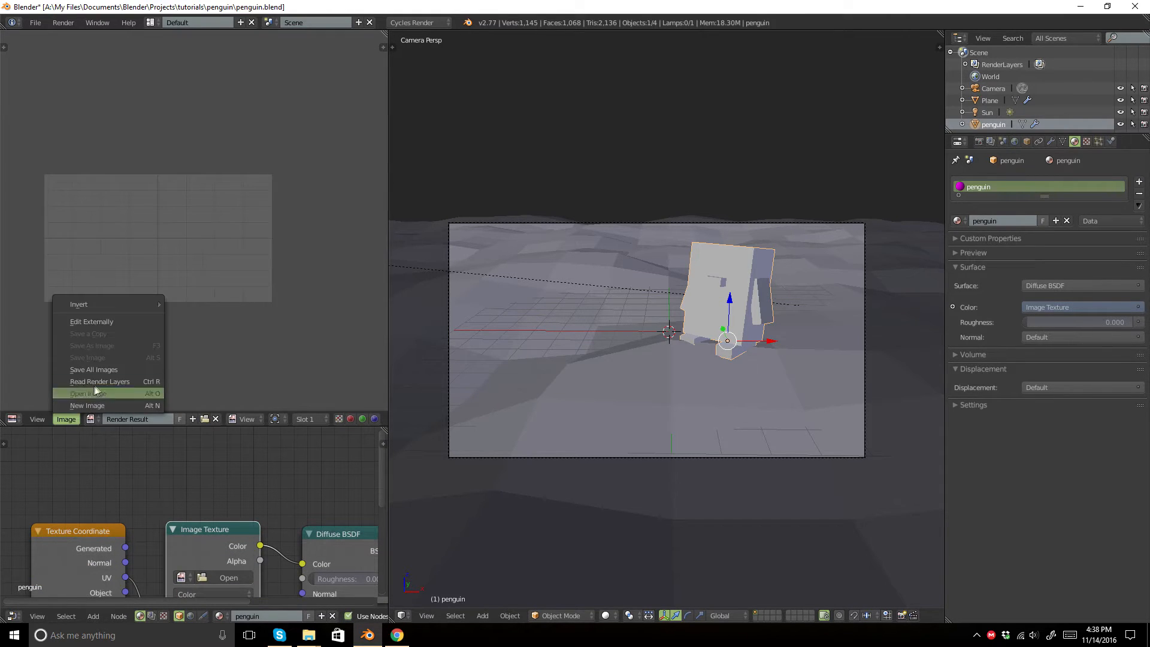
click(88, 406)
text(penguin_texture)
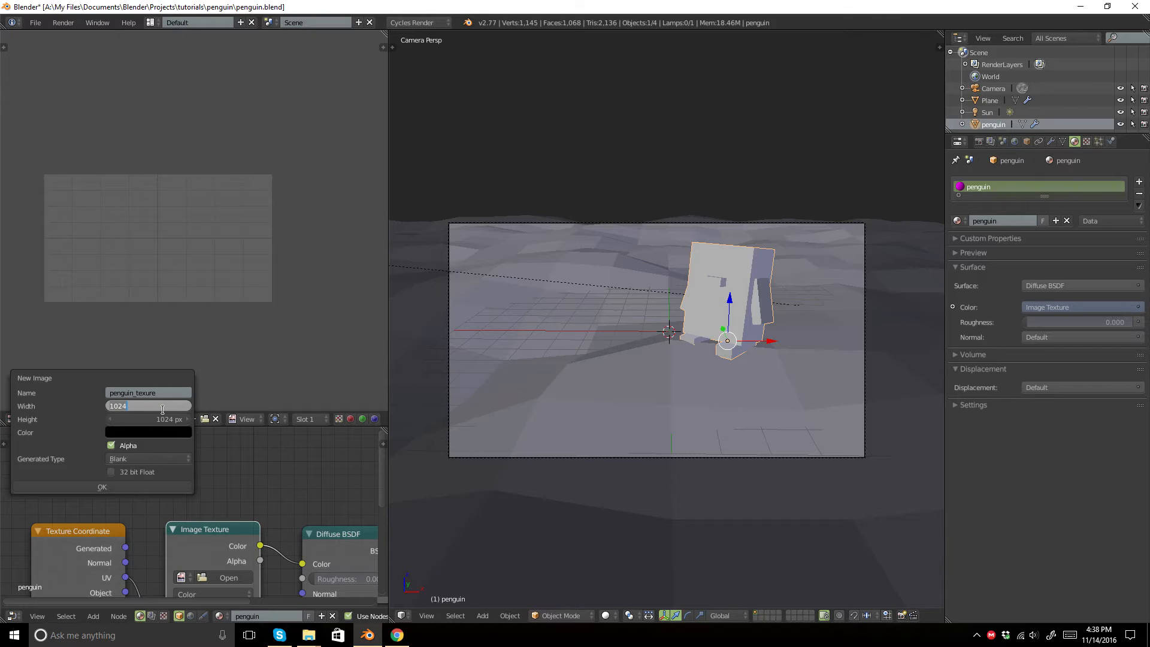
click(147, 420)
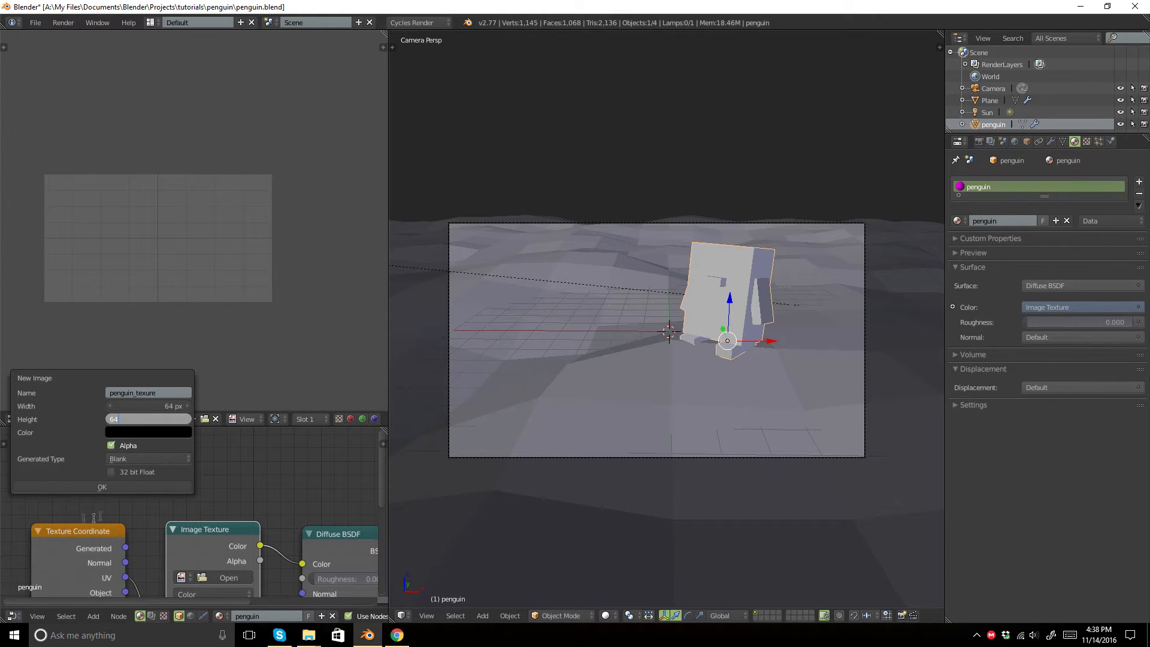
click(101, 488)
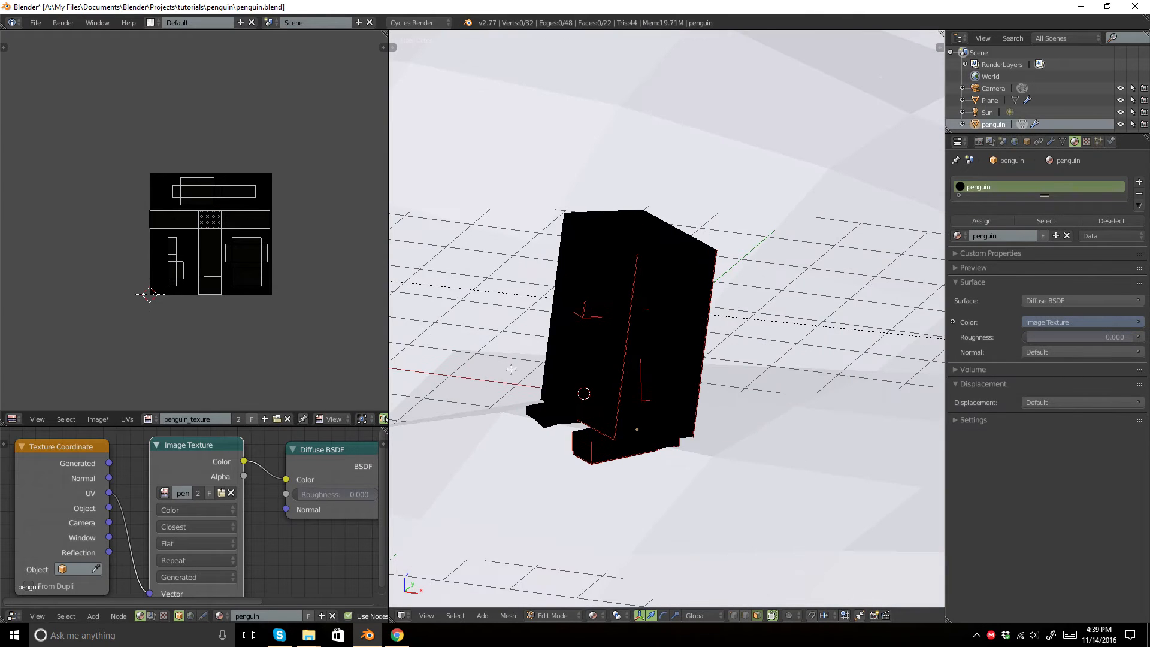
- Return to solid shading and mark a selected body edge as a UV seam
click(595, 616)
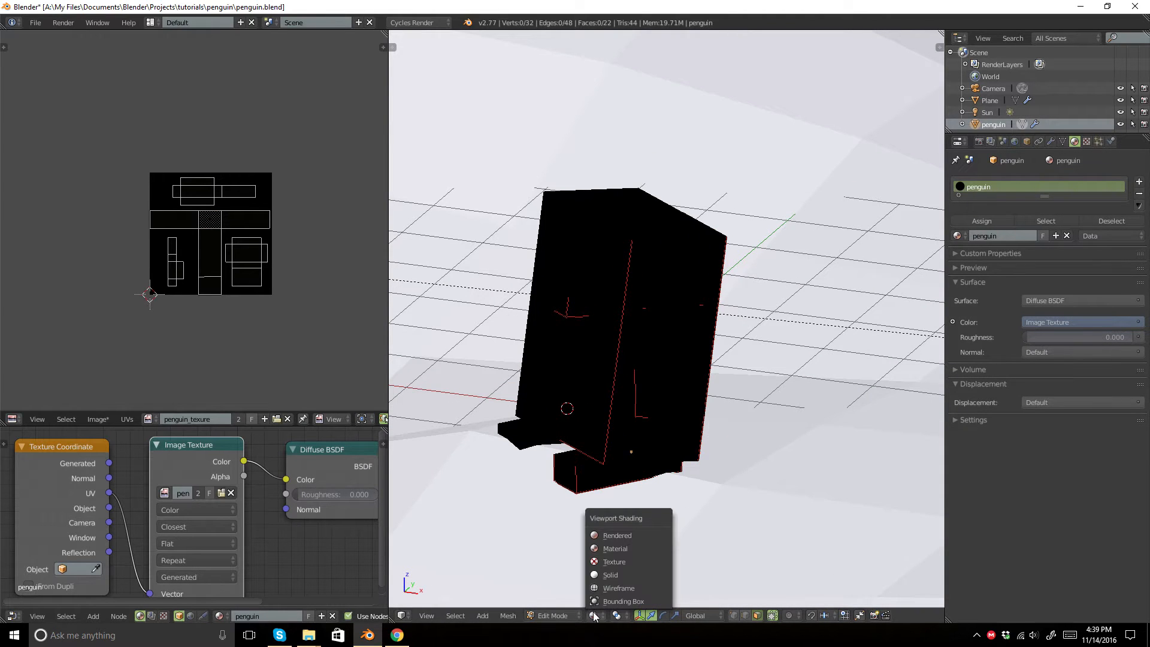
click(609, 574)
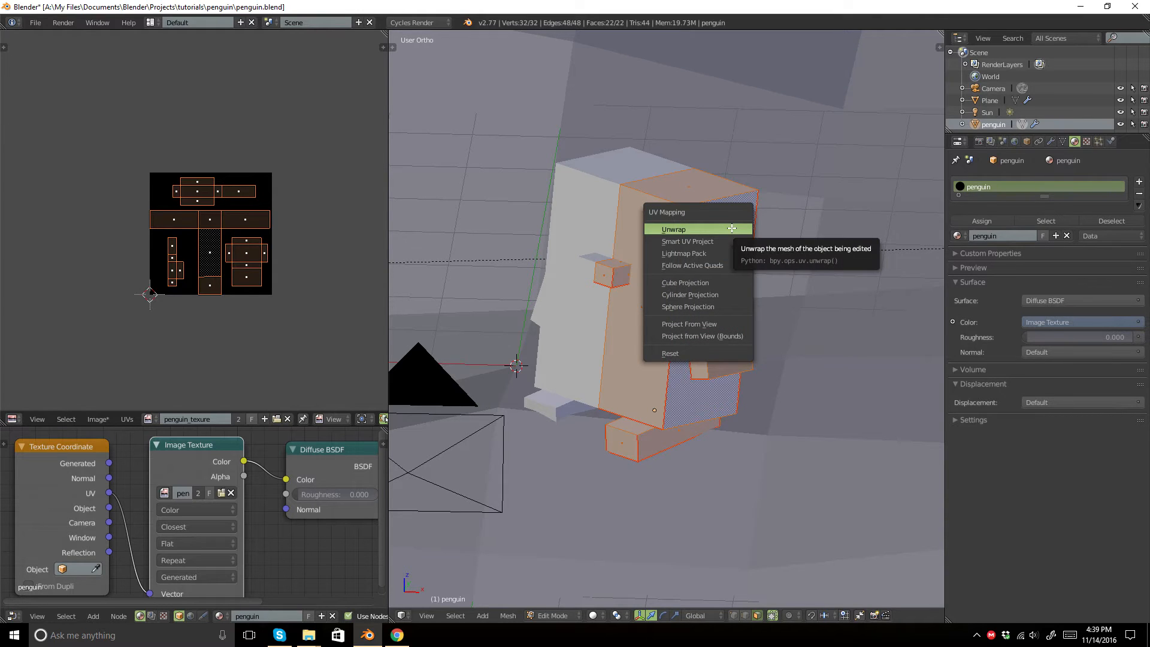
mouse_move(725, 236)
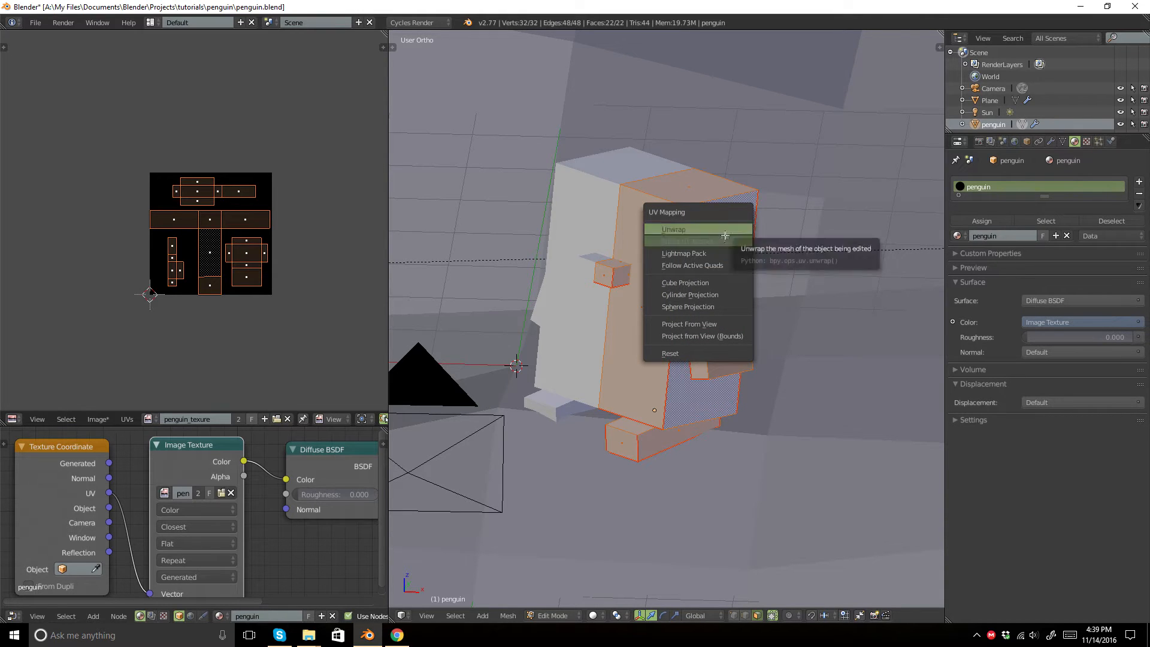
mouse_move(688, 235)
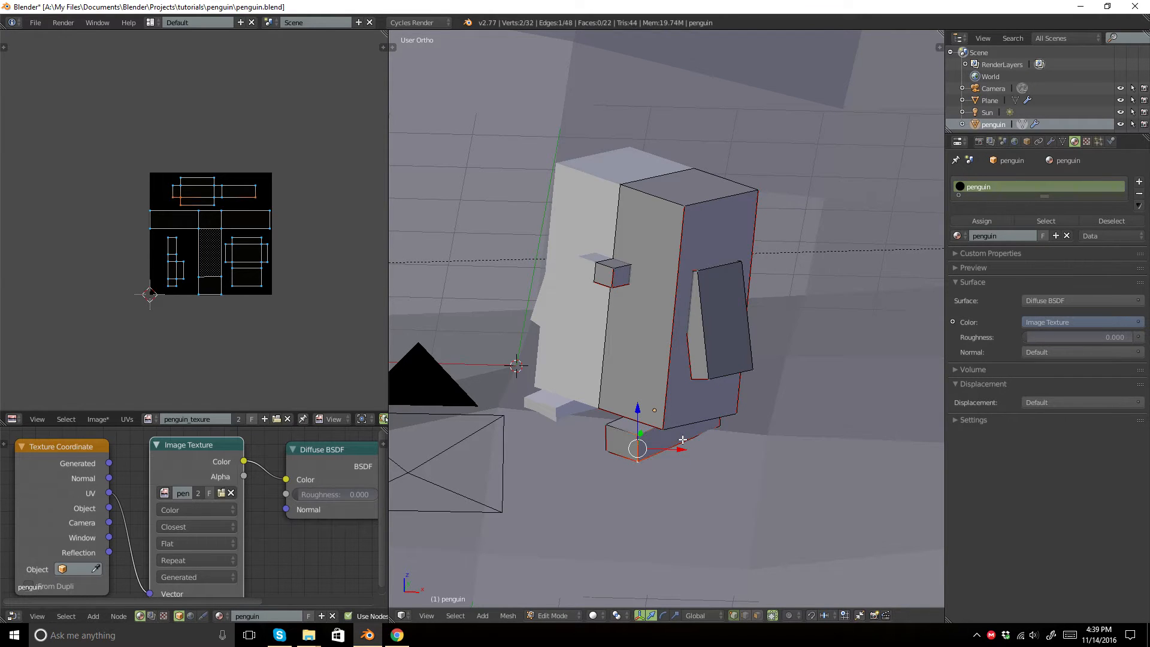
right_click(636, 448)
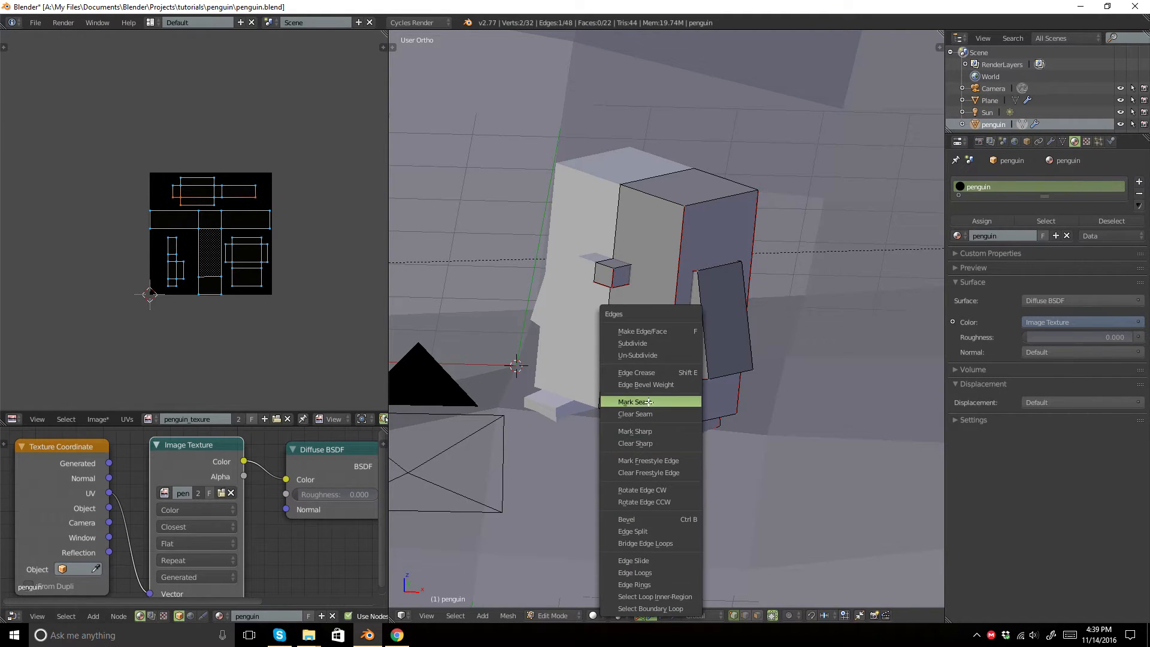
click(632, 402)
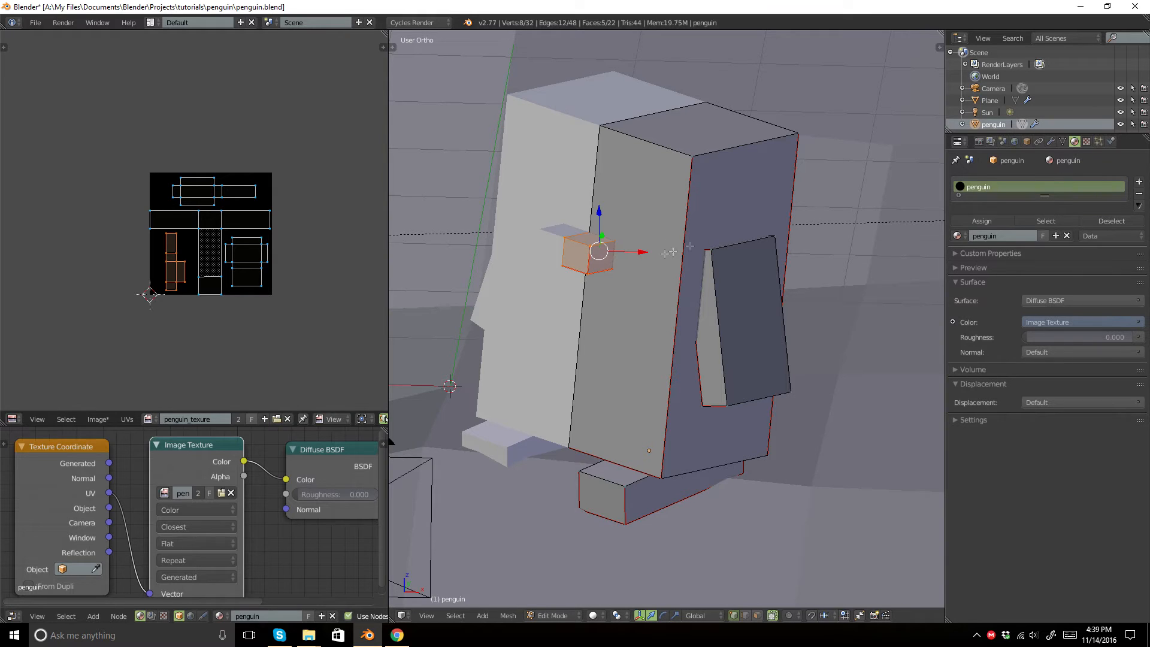
mouse_move(664, 296)
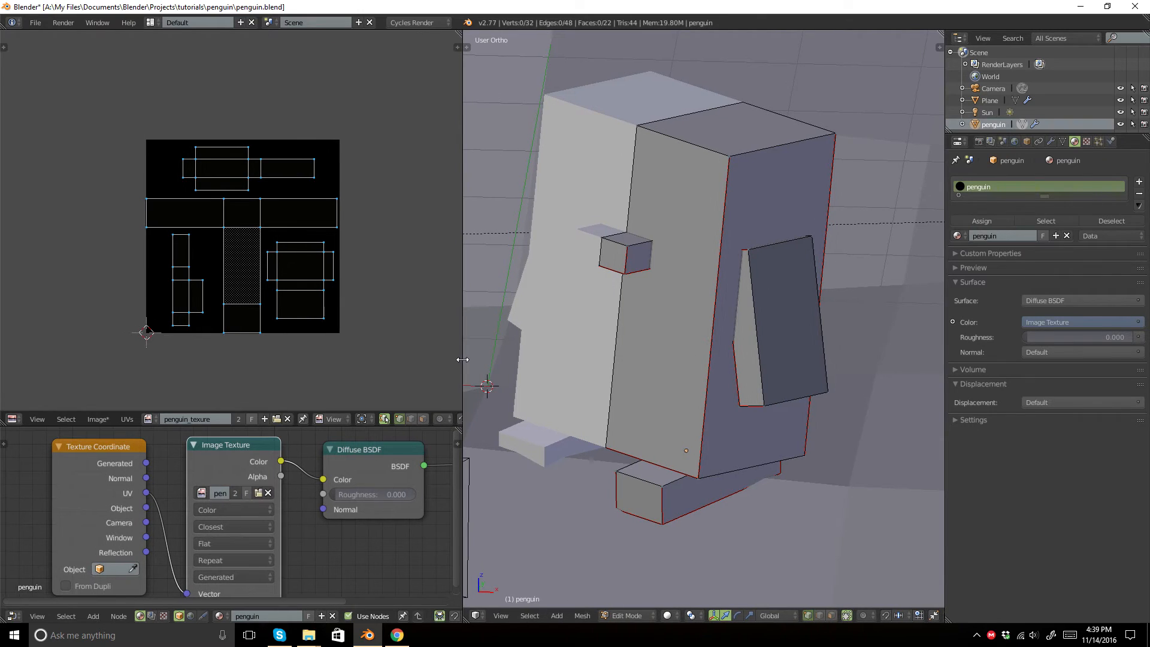
mouse_move(335, 419)
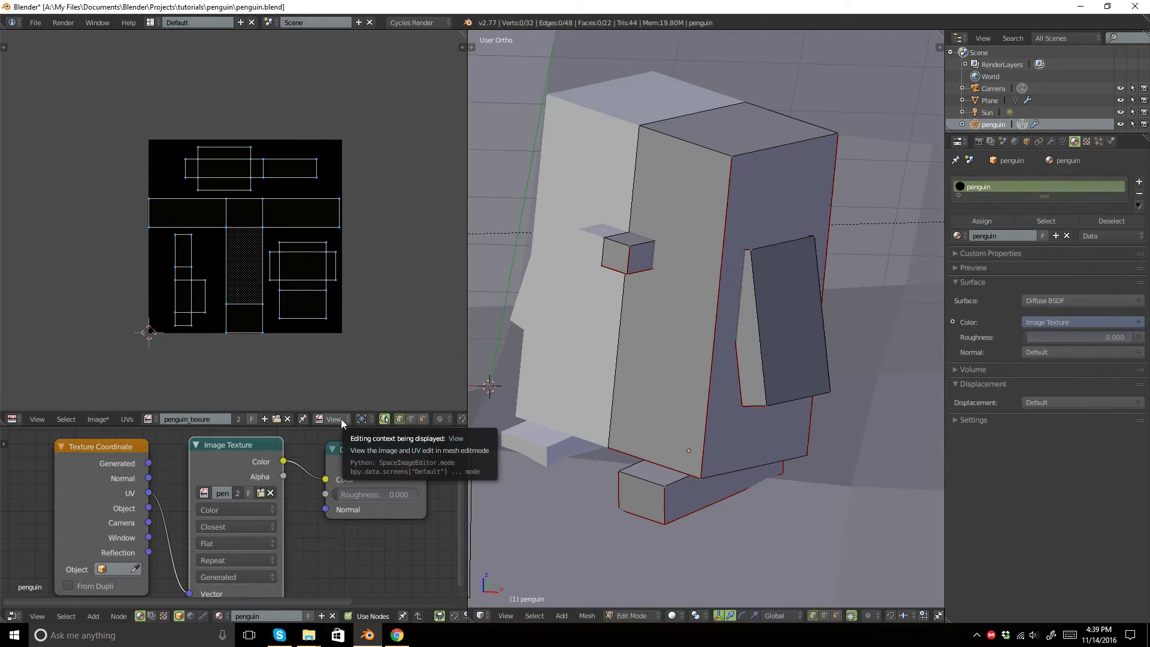
- Switch the image editor into its paint mode for the penguin texture
click(335, 419)
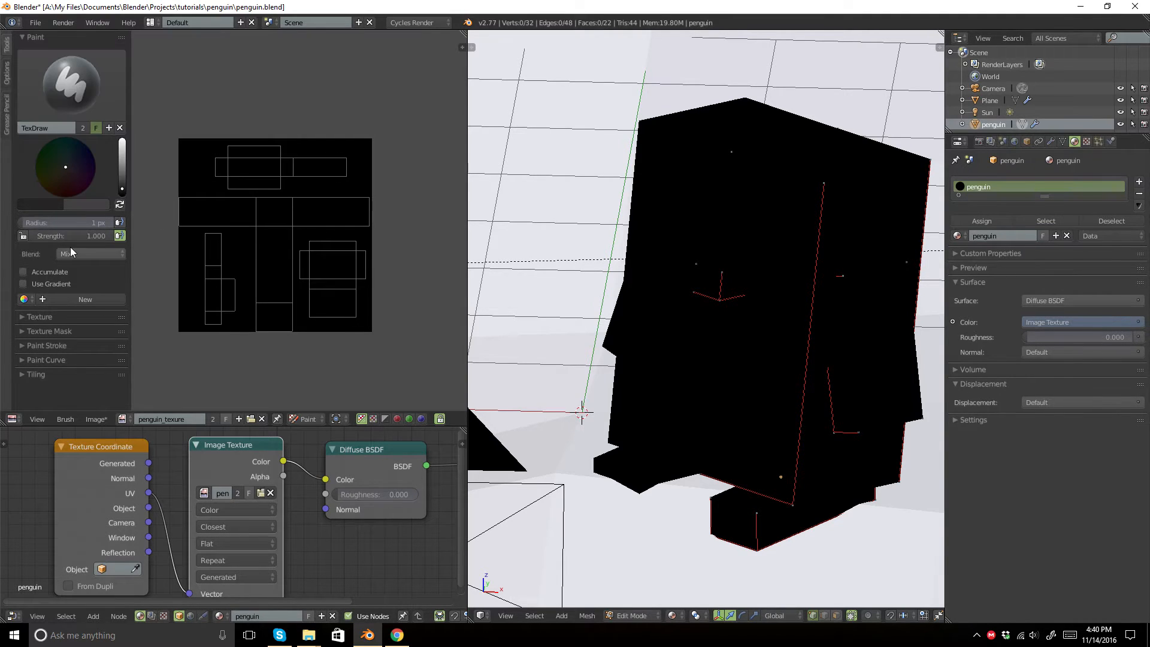
- Enlarge the brush radius to 20 px to fill the texture with dark grey
click(69, 223)
text(20)
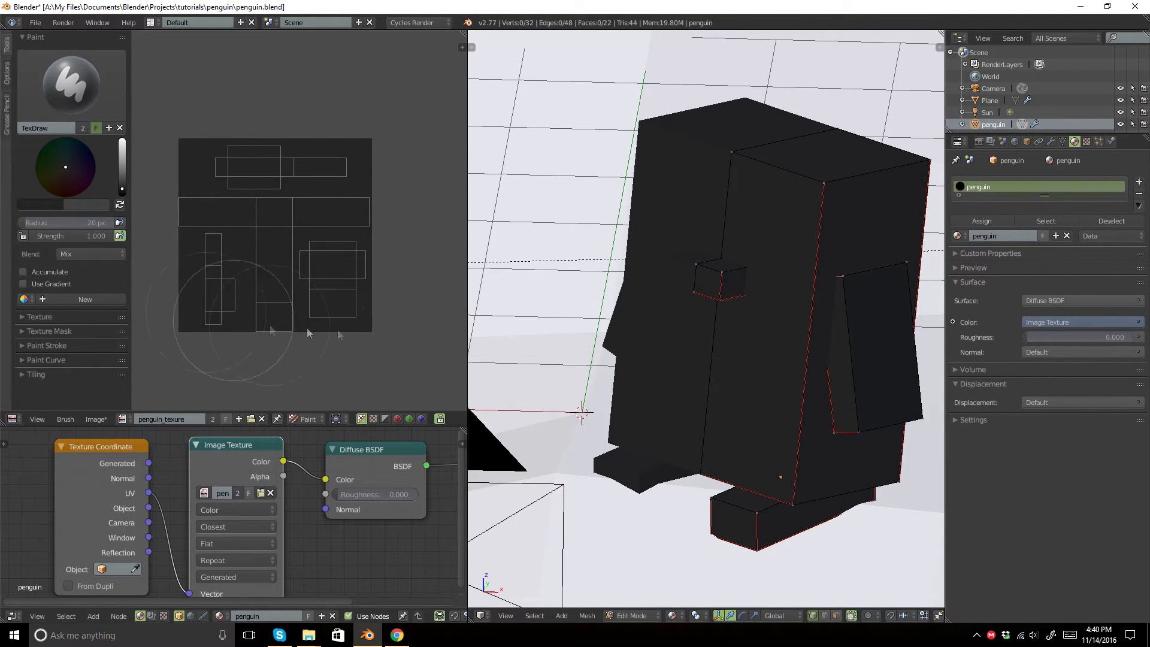
mouse_move(374, 252)
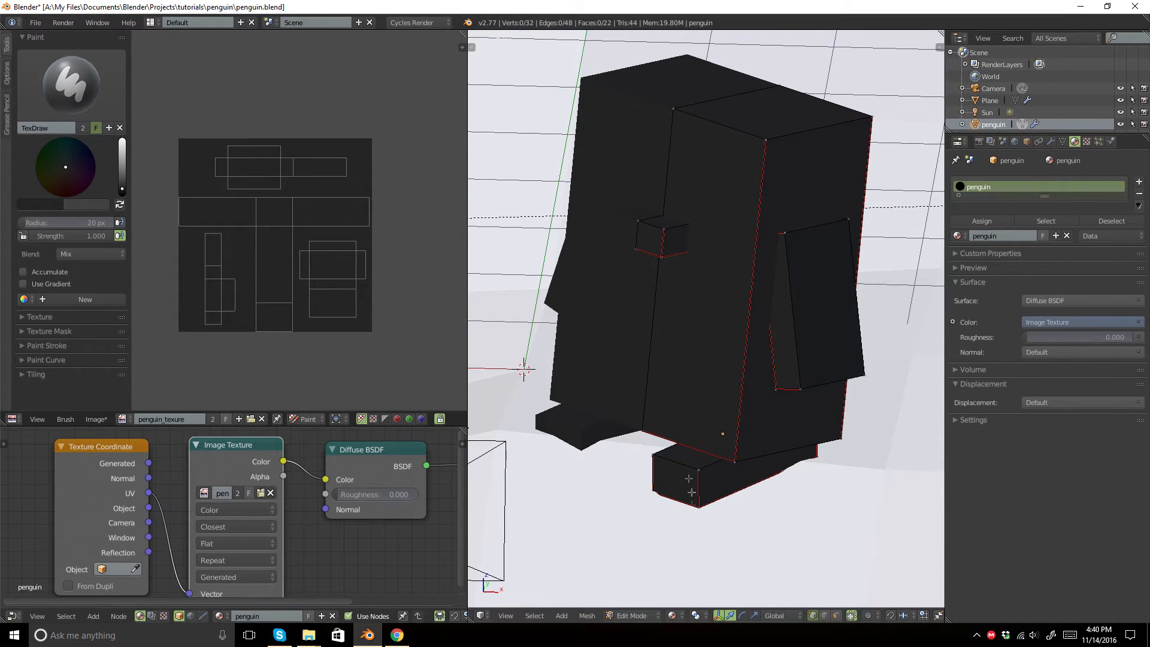
mouse_move(336, 189)
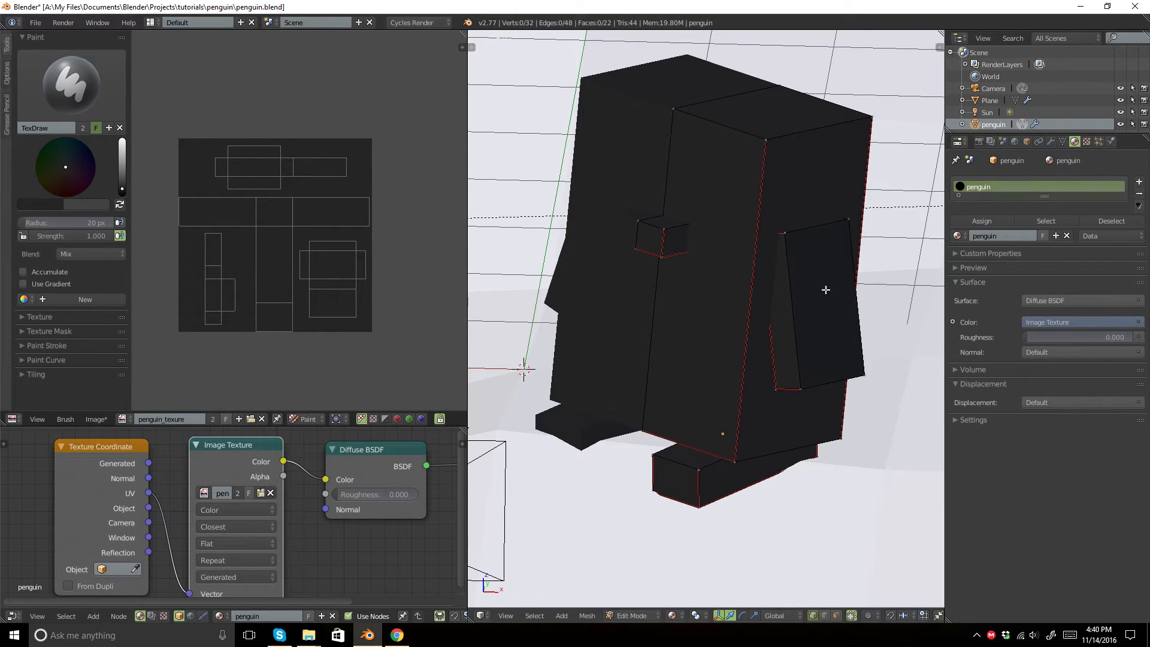
mouse_move(369, 192)
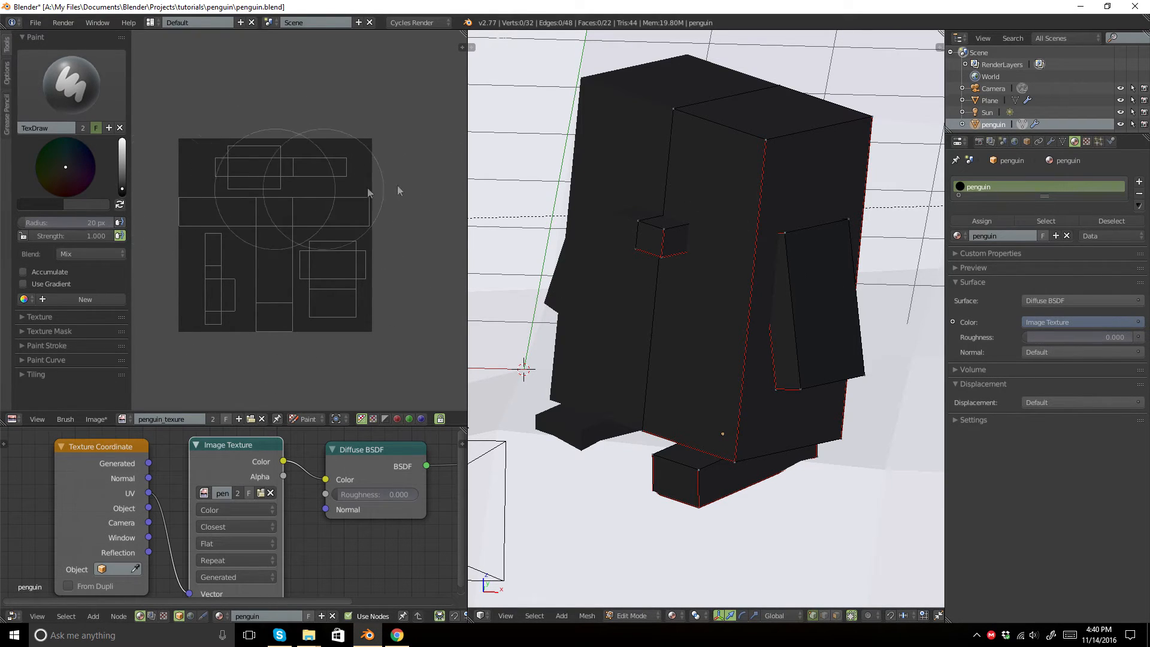
- Pick orange as the paint colour from the colour wheel
click(82, 158)
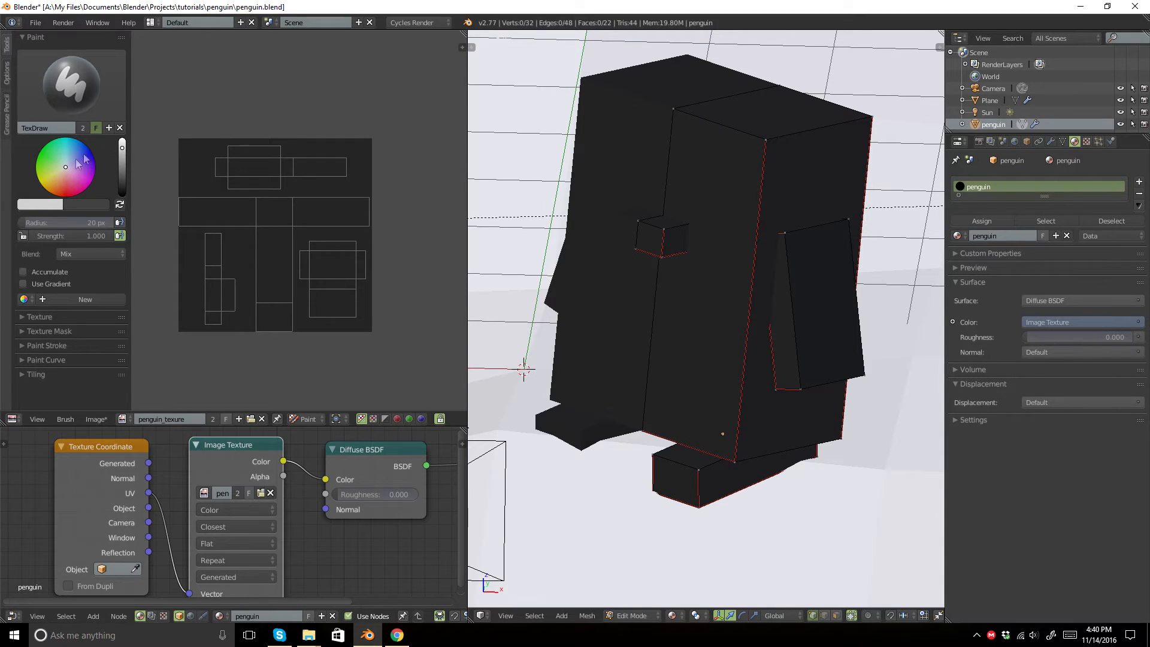
click(61, 175)
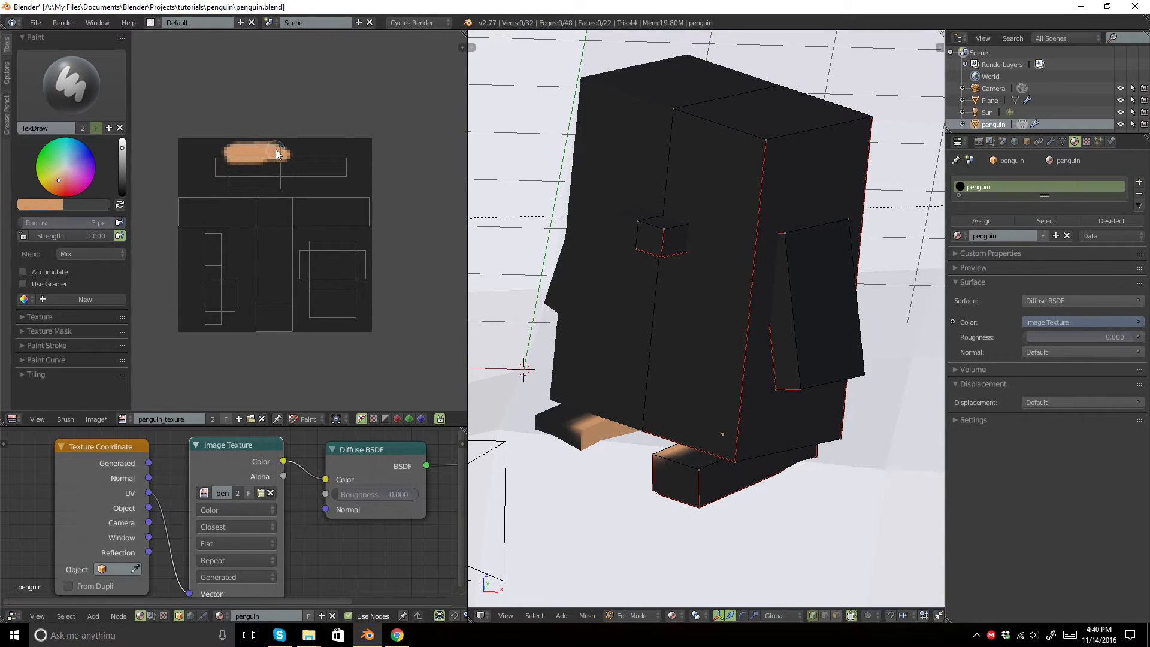
- Paint the foot UV islands and long foot strip orange
drag(277, 155, 249, 187)
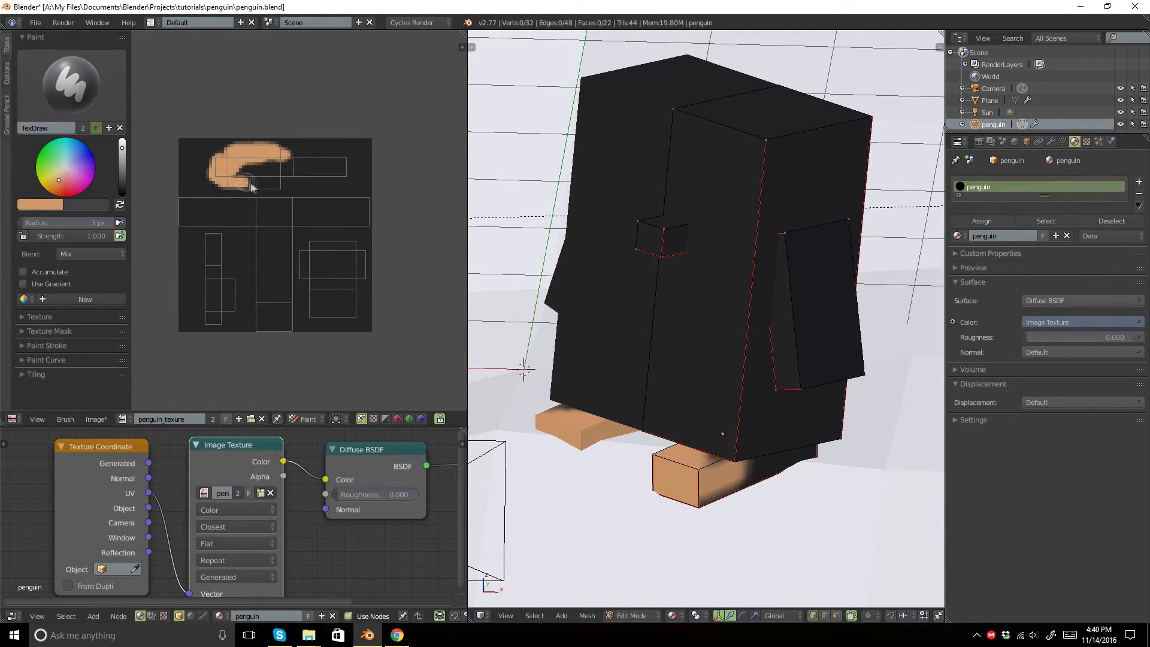
drag(249, 183, 267, 166)
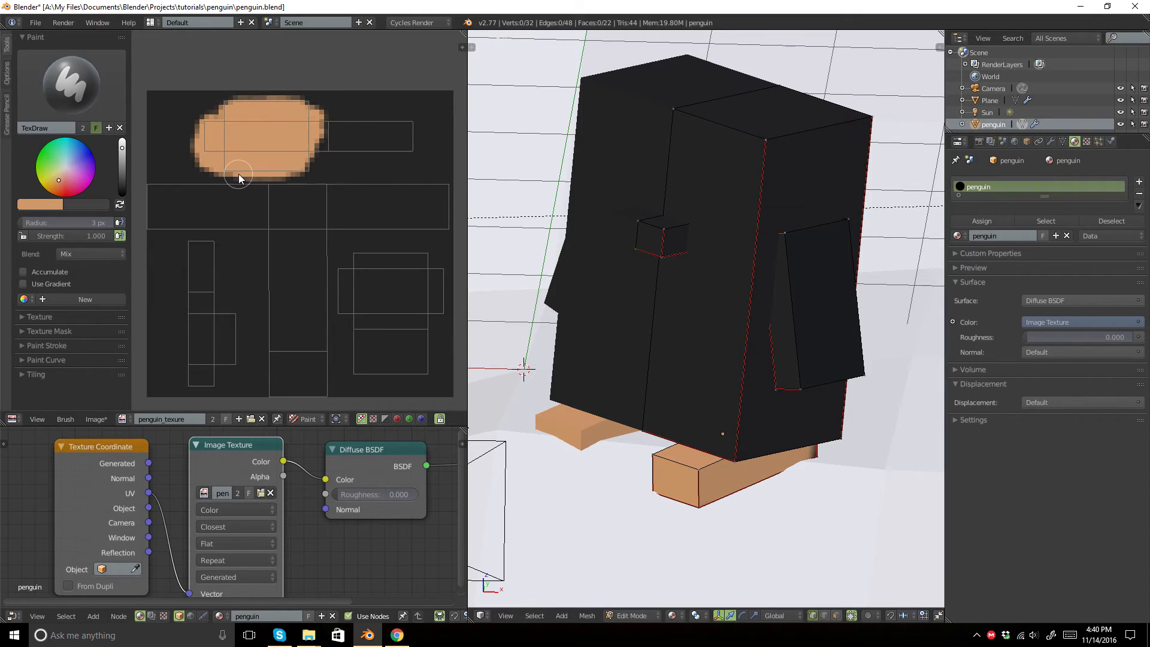
drag(238, 179, 290, 119)
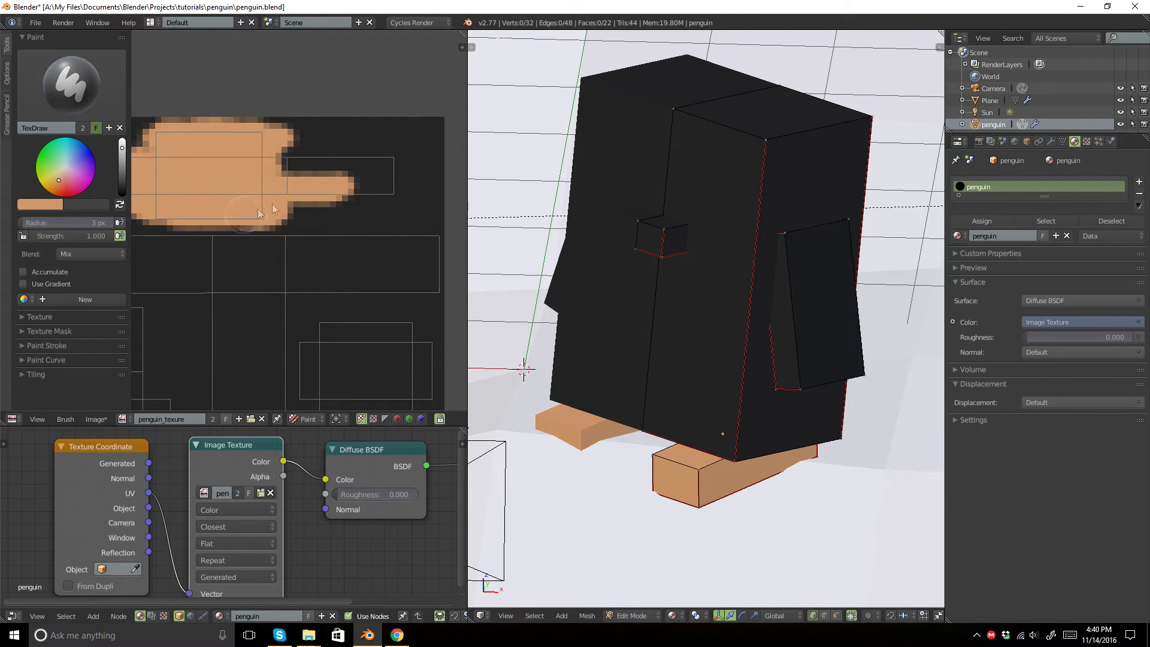
drag(257, 214, 411, 163)
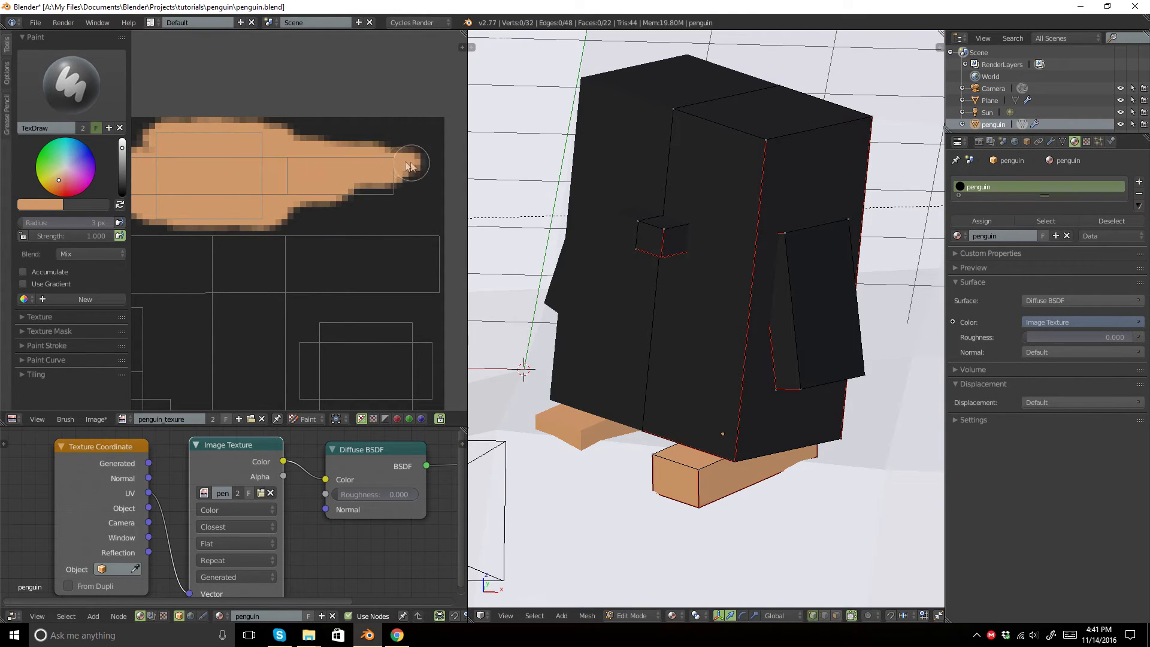
drag(407, 165, 407, 198)
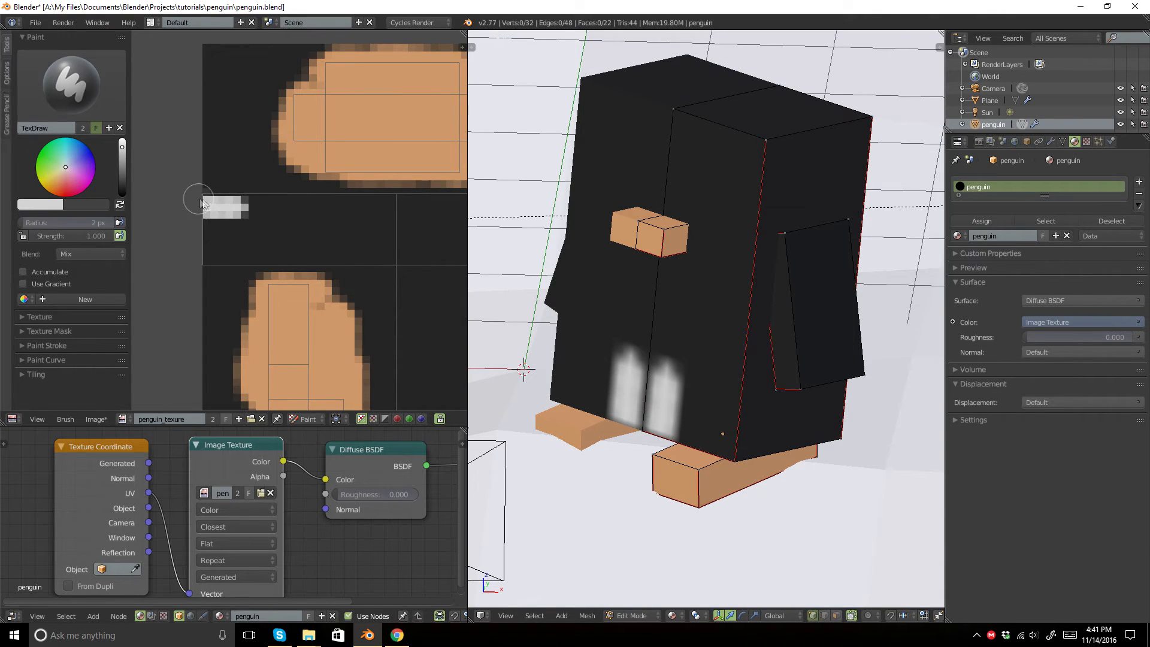
- Paint a solid white belly patch onto the penguin's front
drag(205, 201, 267, 201)
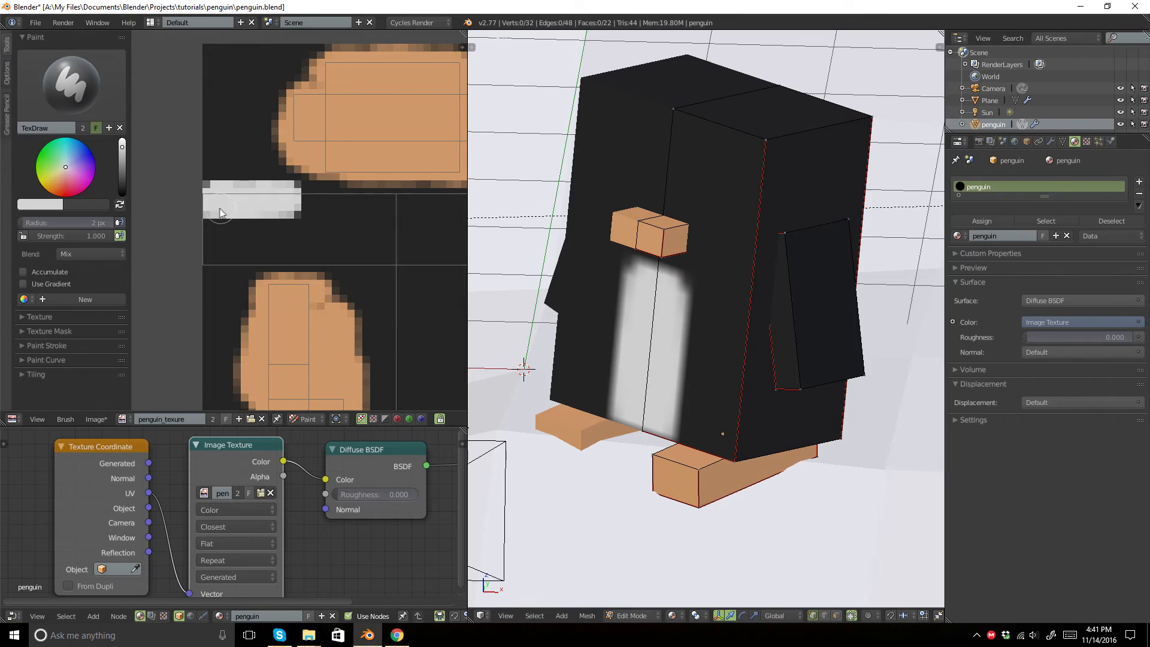
drag(221, 213, 263, 224)
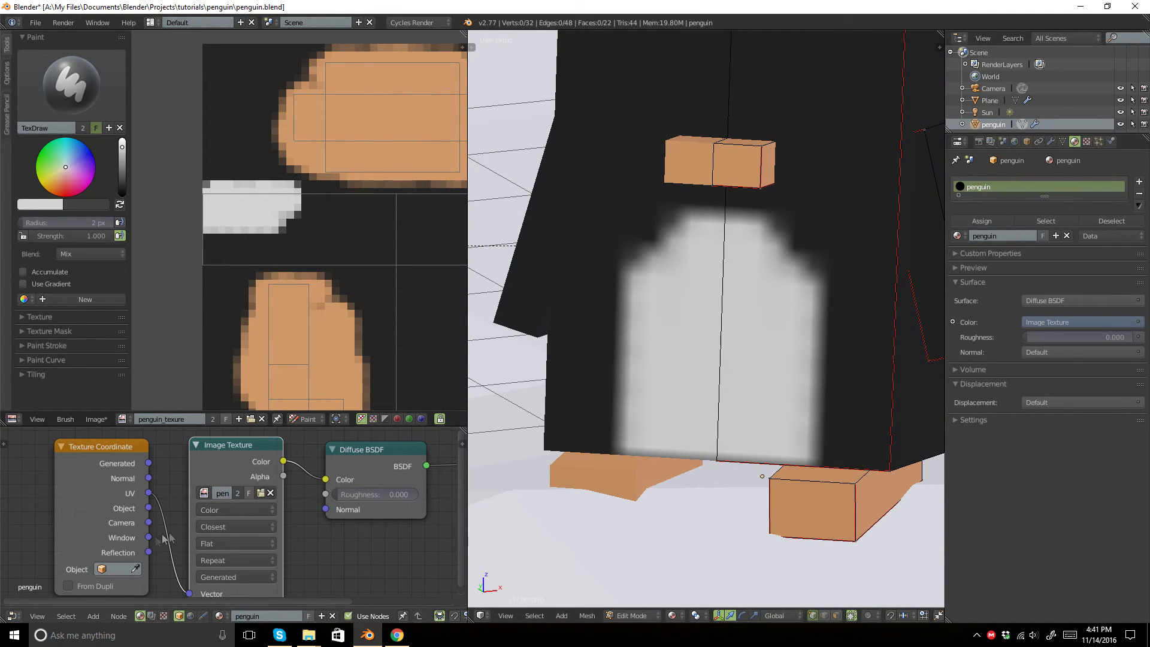
click(695, 615)
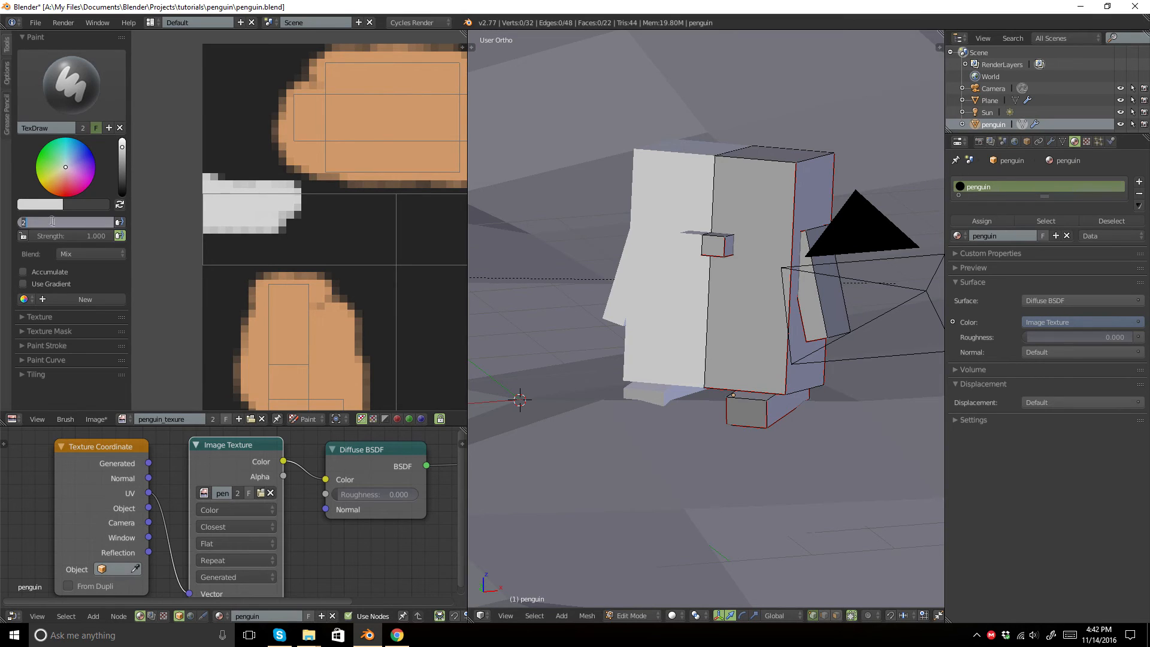
- Bring up the User Preferences from the File menu
click(34, 23)
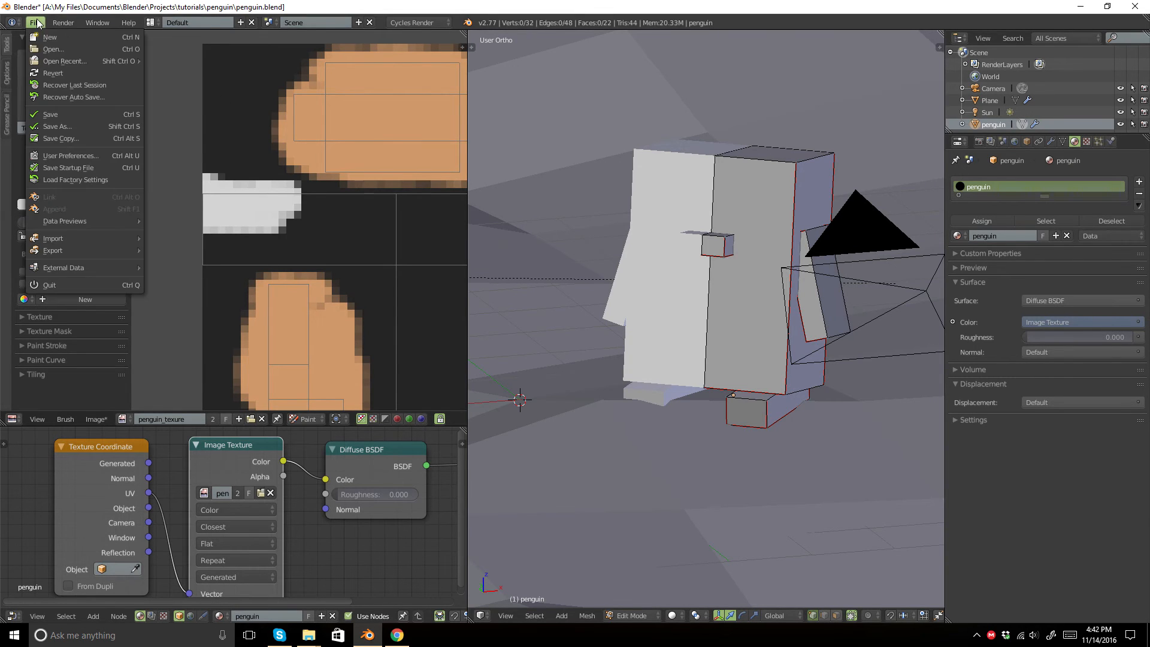
click(71, 154)
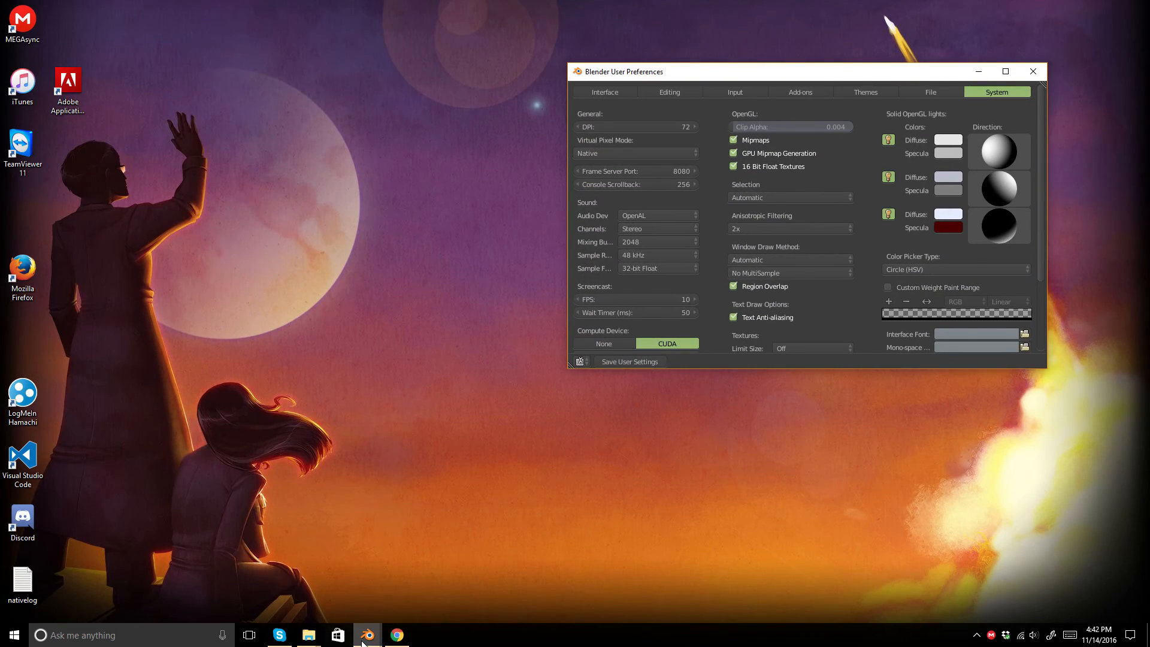
click(367, 635)
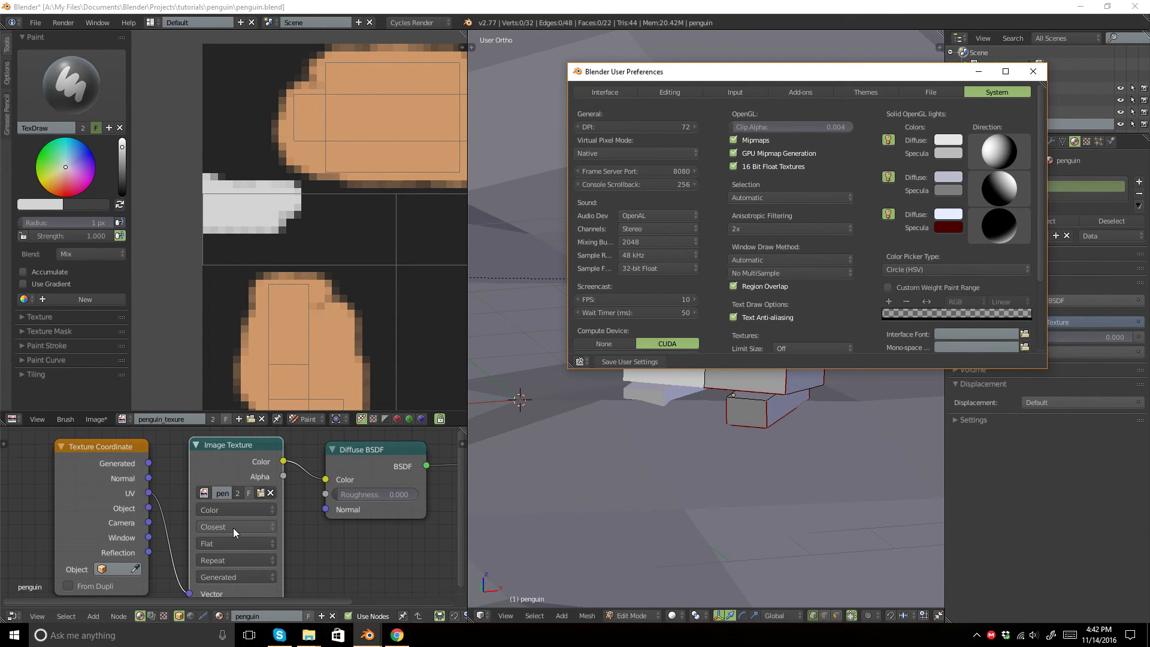
- In the System settings, switch off texture Mipmaps
click(1033, 71)
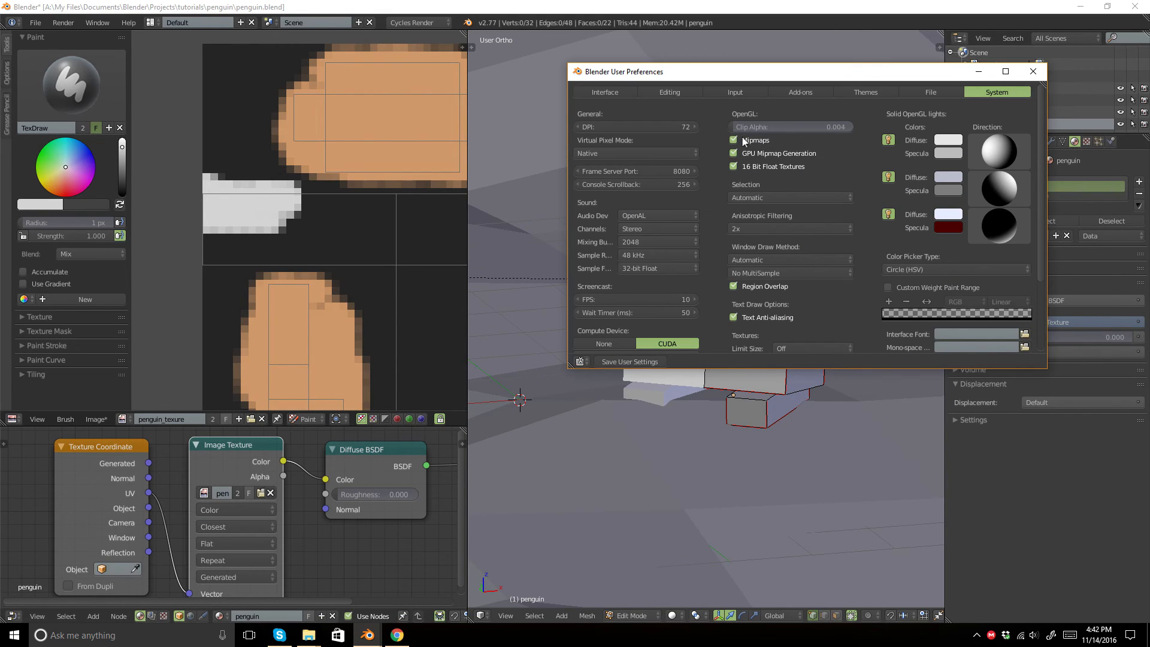
click(734, 141)
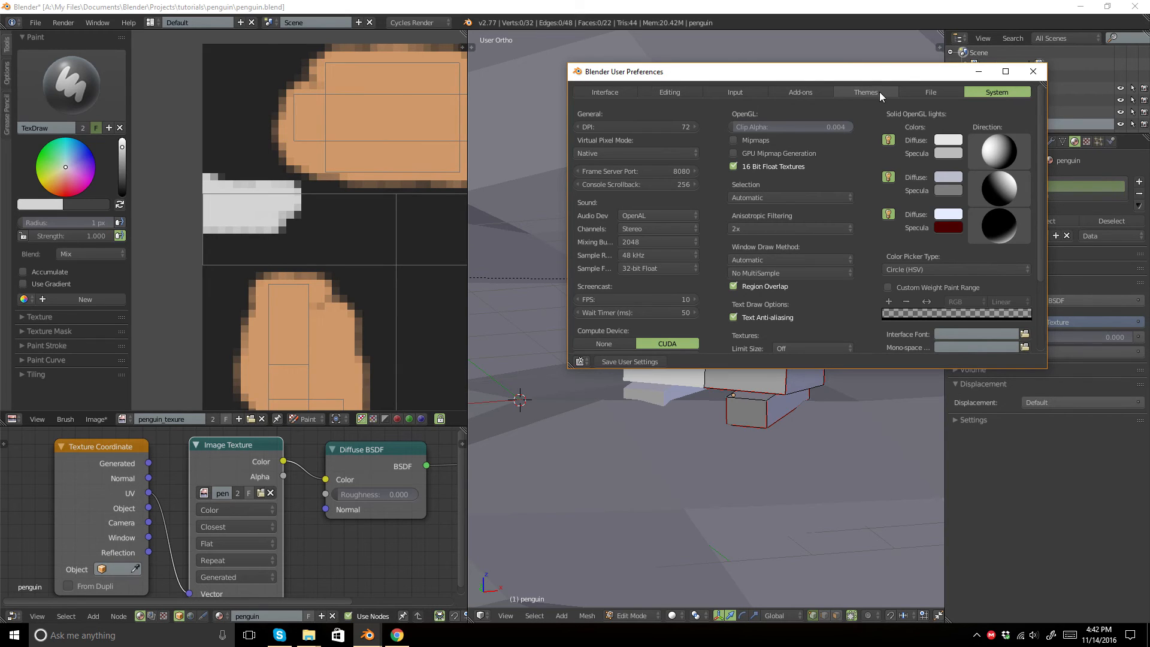
mouse_move(718, 328)
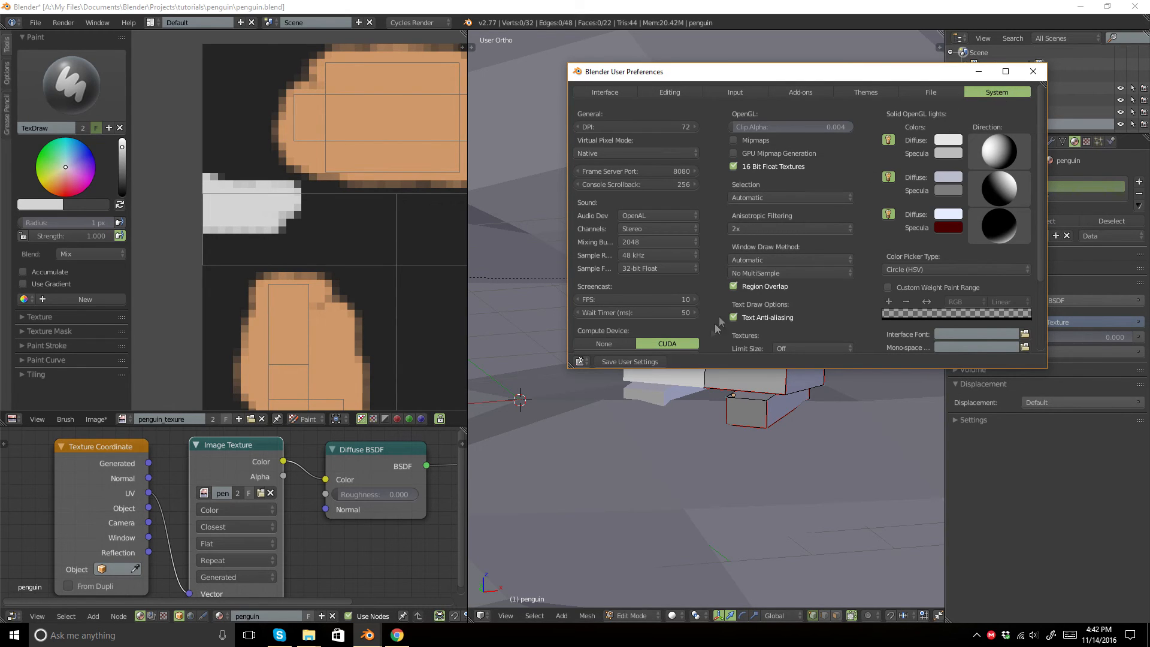
mouse_move(1034, 71)
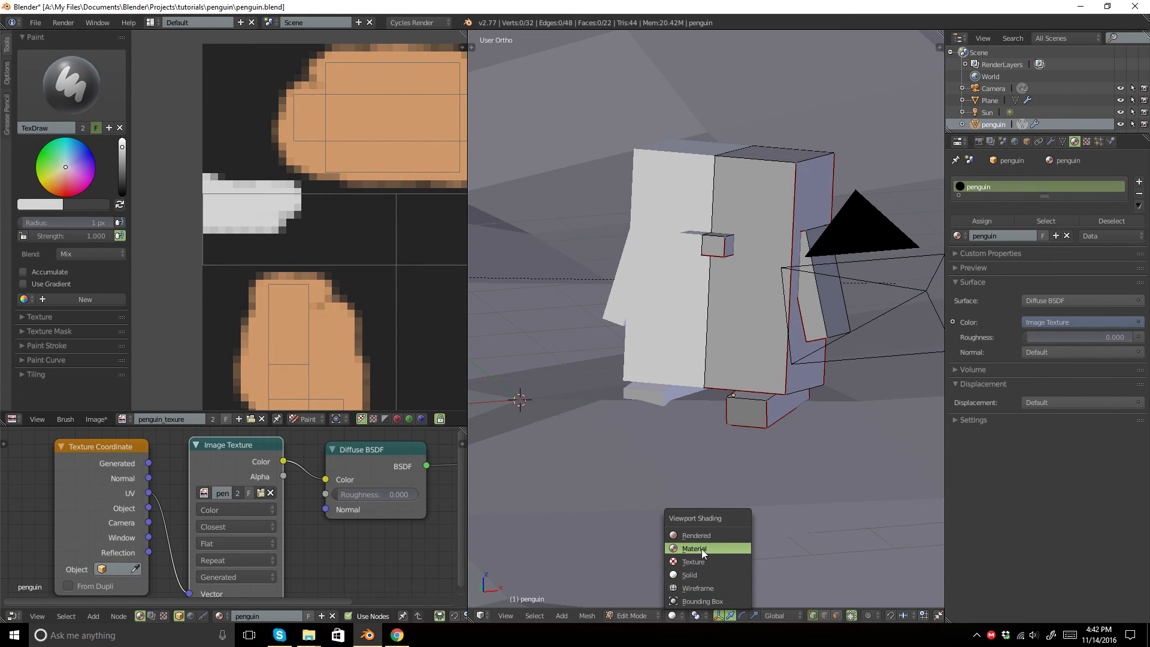
- Show the penguin in material shading and paint its white eye markings
click(694, 549)
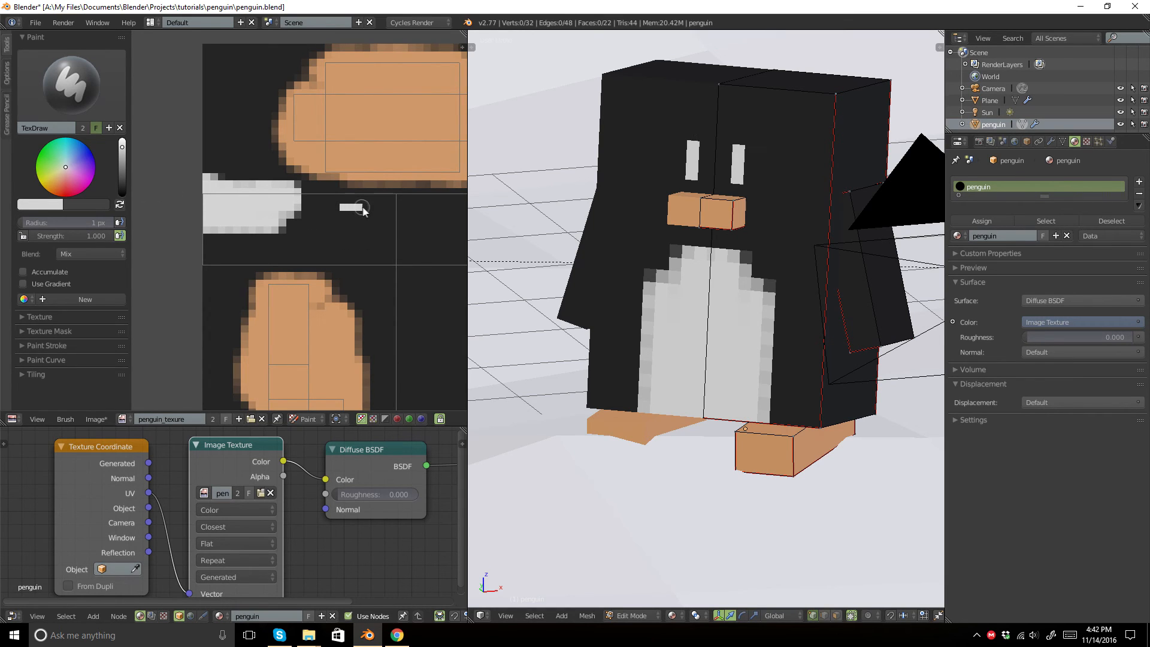
click(352, 225)
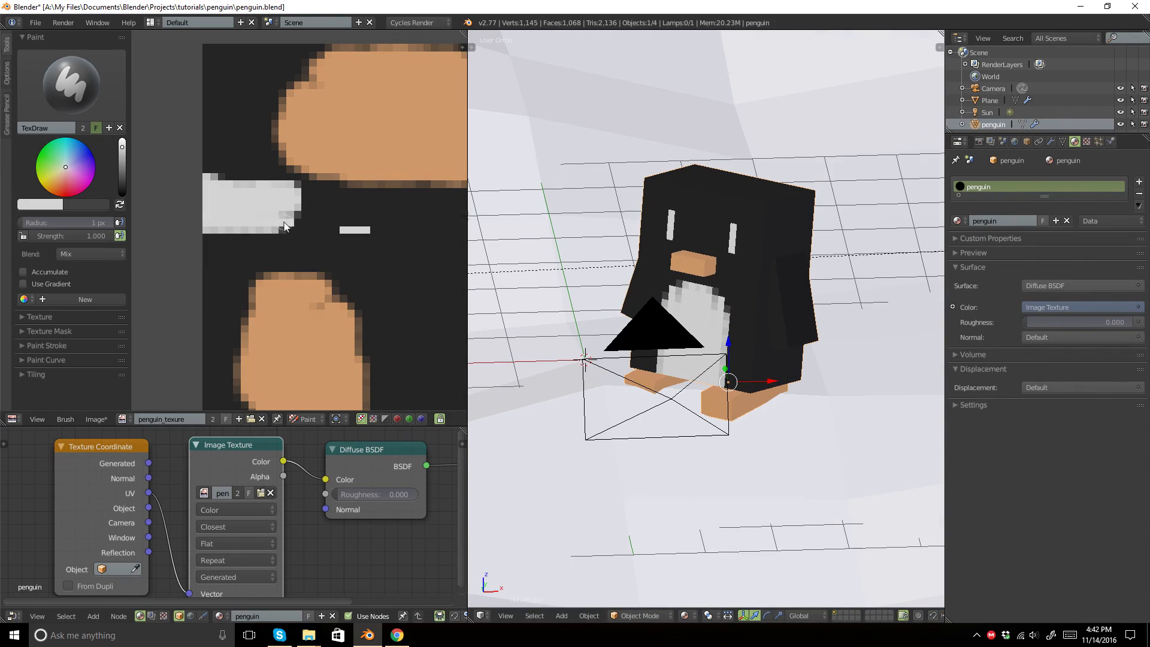
- Preview the finished penguin through the camera with Rendered viewport shading in Cycles
click(248, 231)
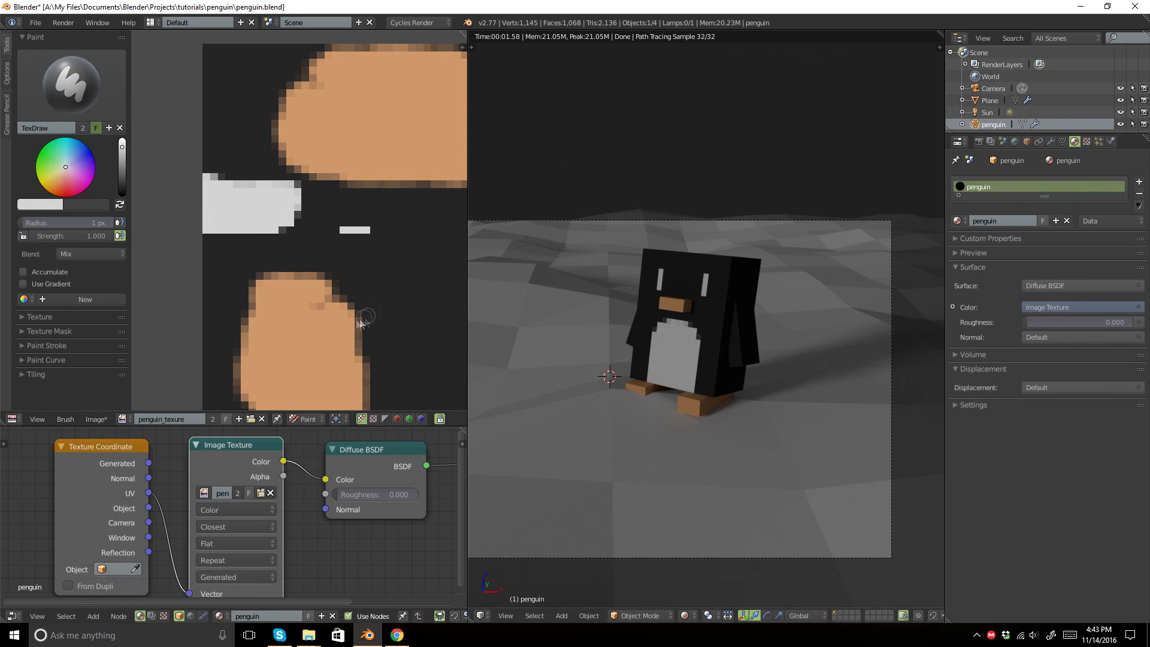
mouse_move(409, 172)
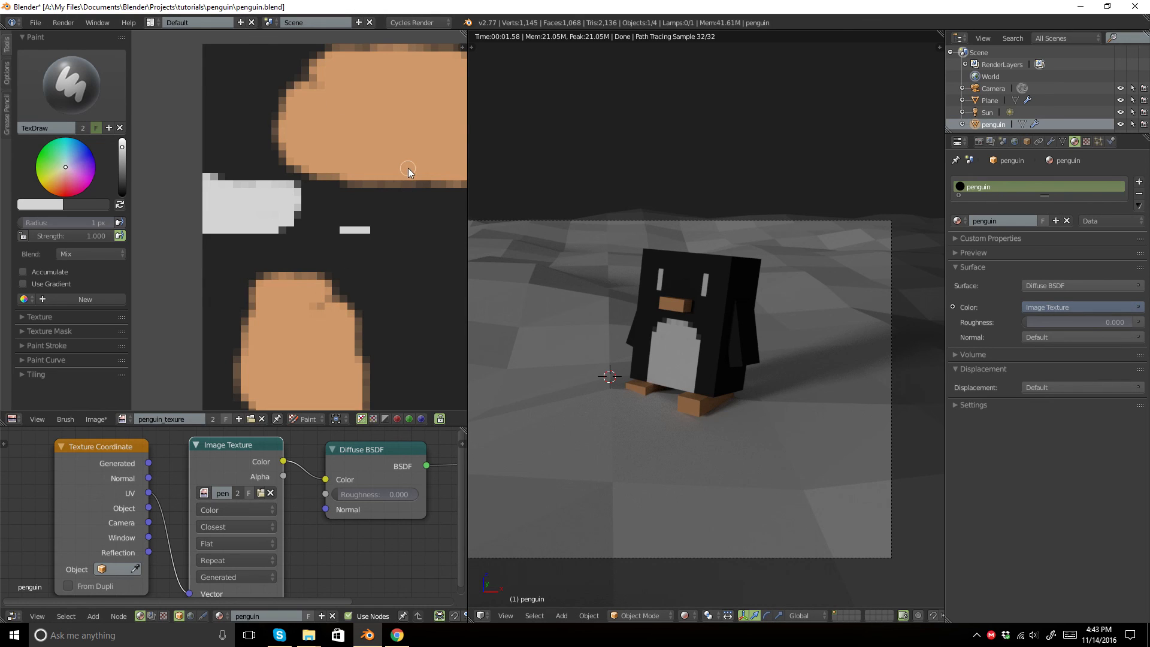
mouse_move(664, 213)
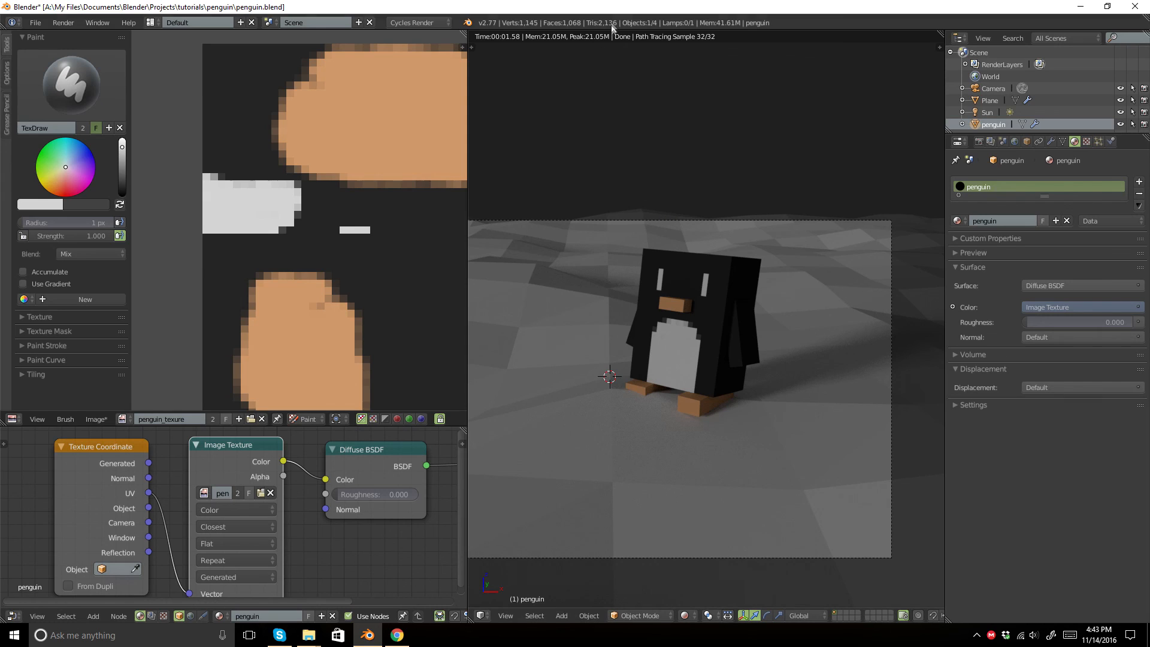
mouse_move(744, 303)
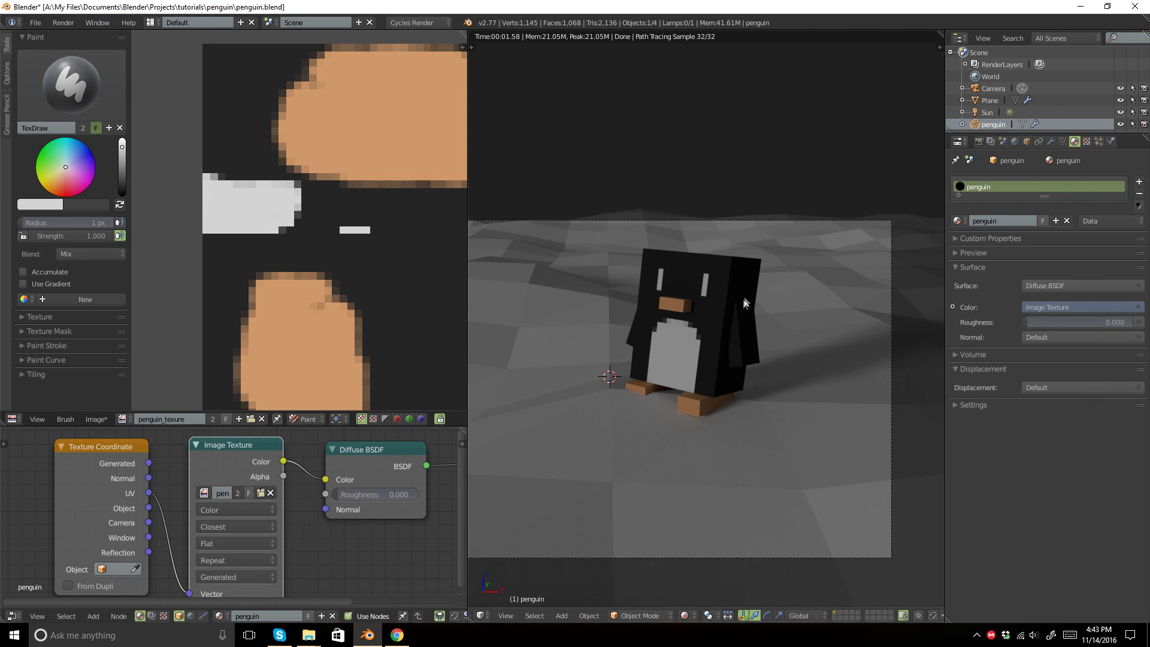
mouse_move(689, 315)
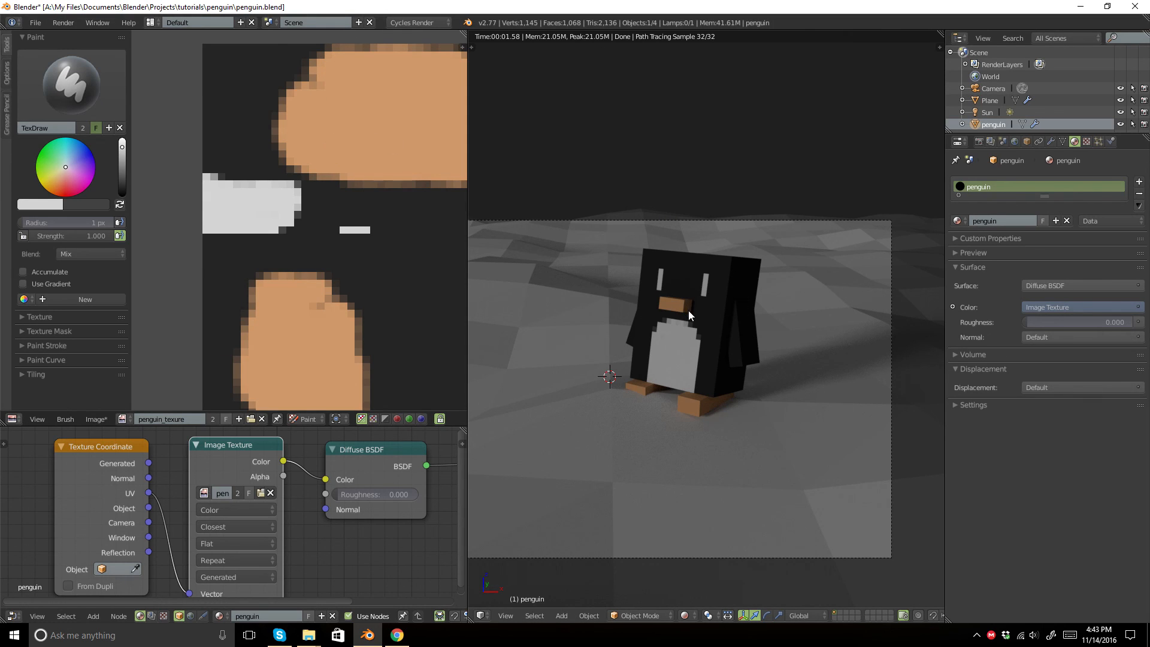
mouse_move(699, 175)
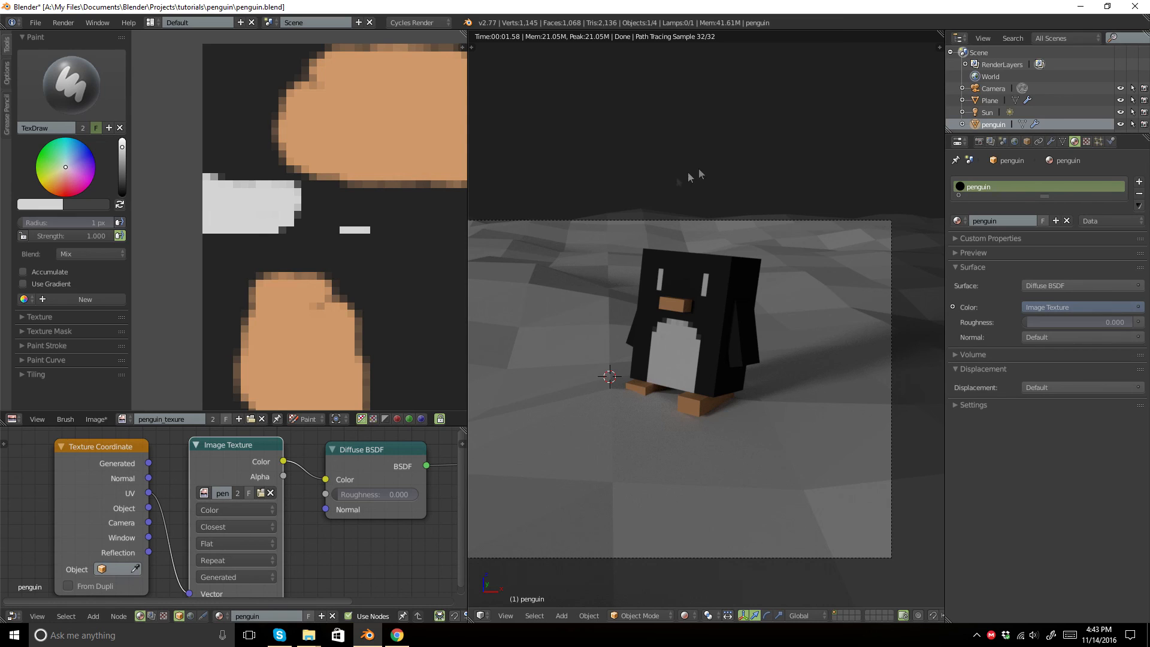